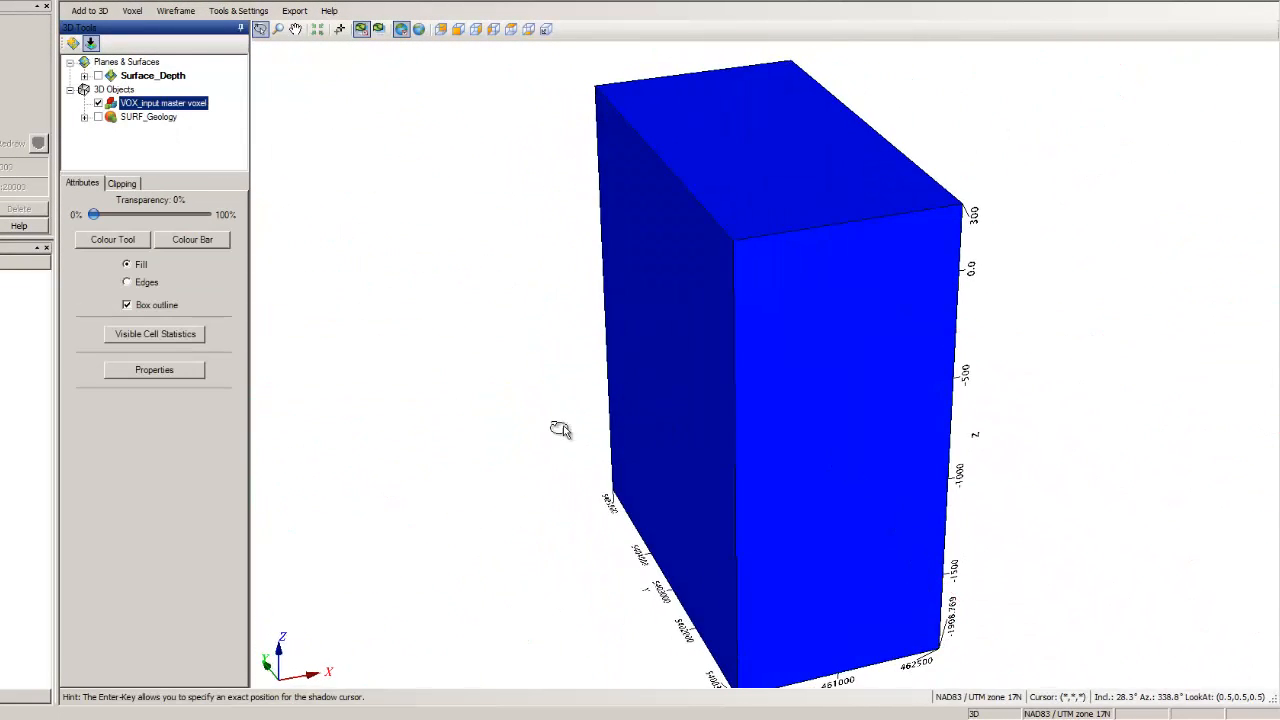
Step: Orbit the 3D scene around the master voxel to inspect the geology surfaces
drag(560, 430, 588, 440)
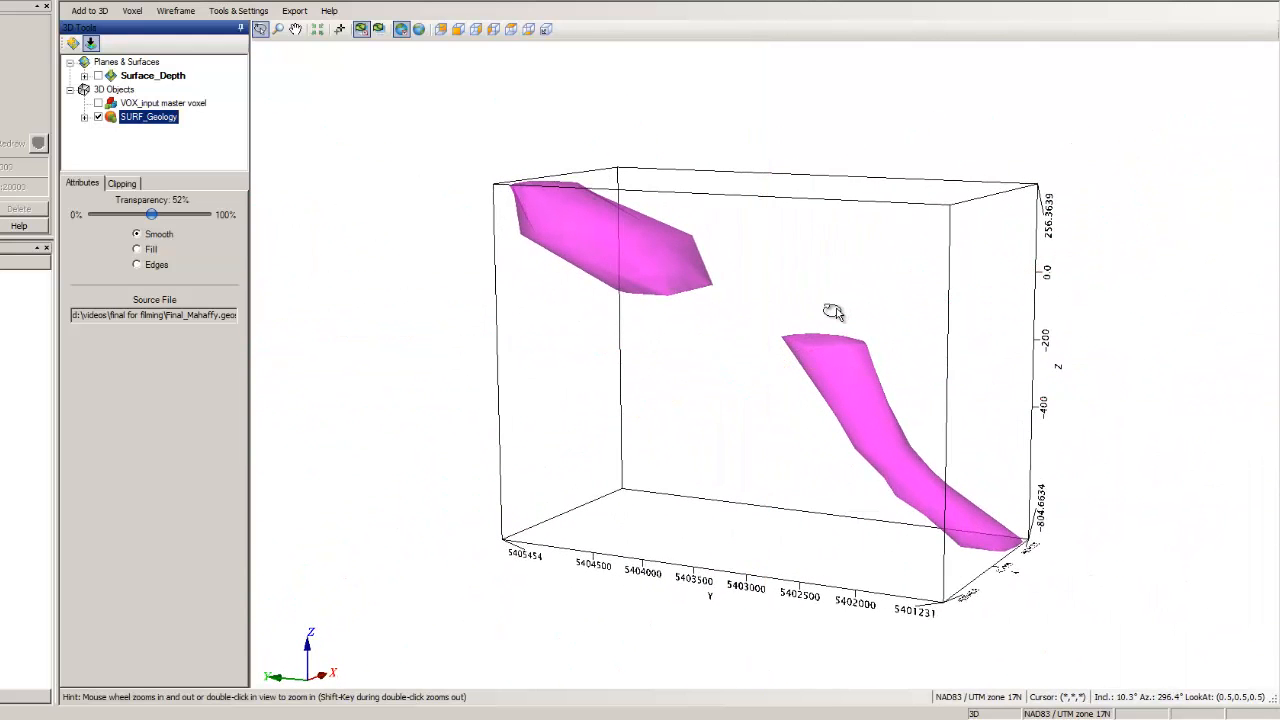
mouse_move(856, 308)
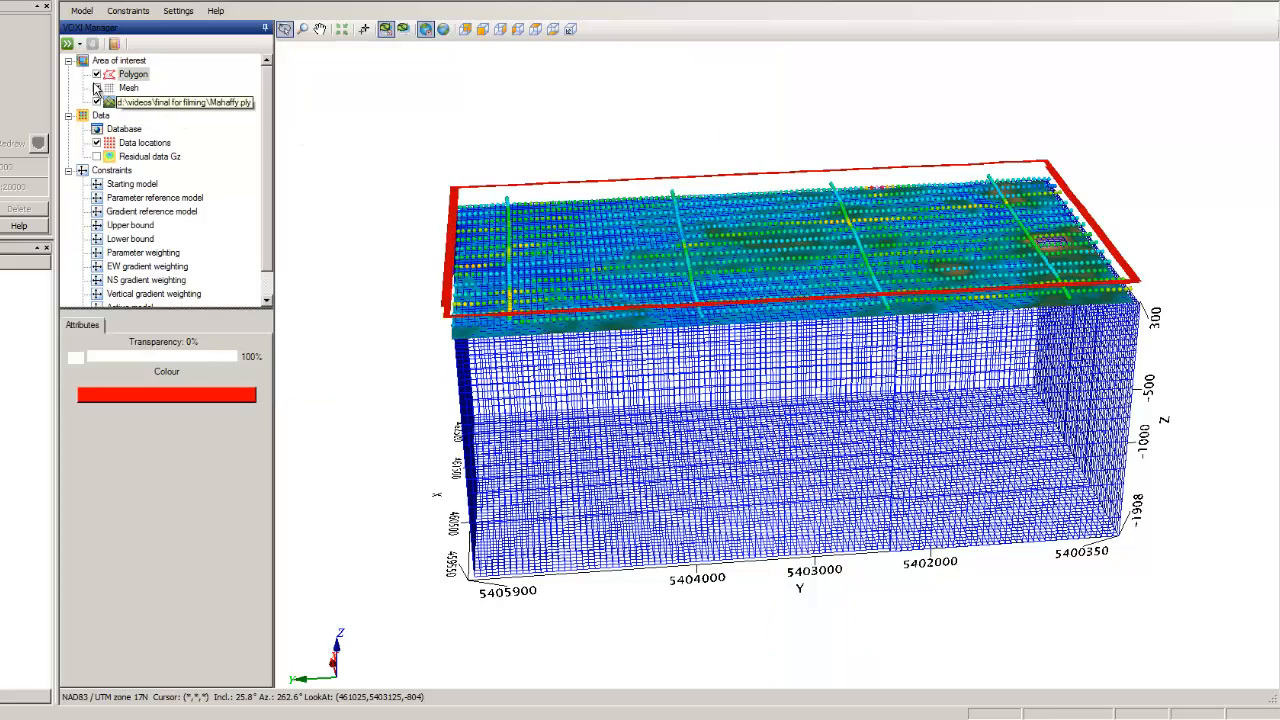
Step: Select the Lower bound constraint in VOXI Manager and start Constraints > Create Constraints
click(128, 102)
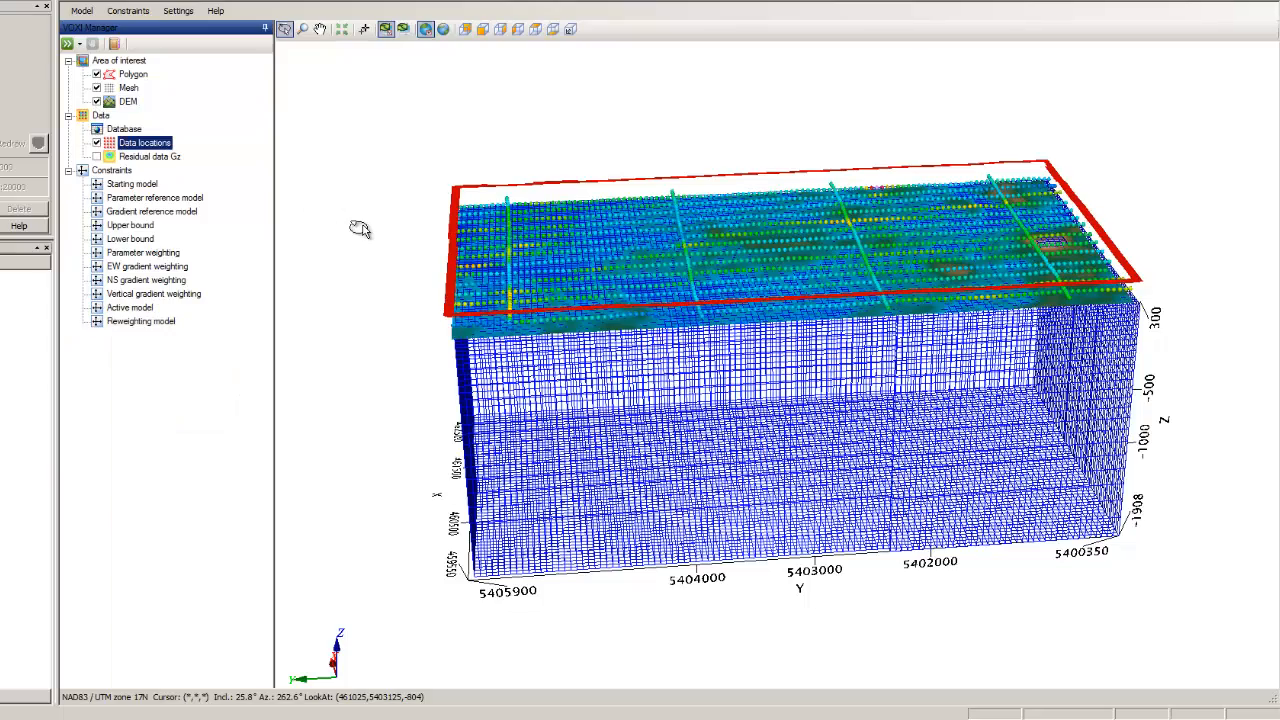
drag(360, 230, 300, 182)
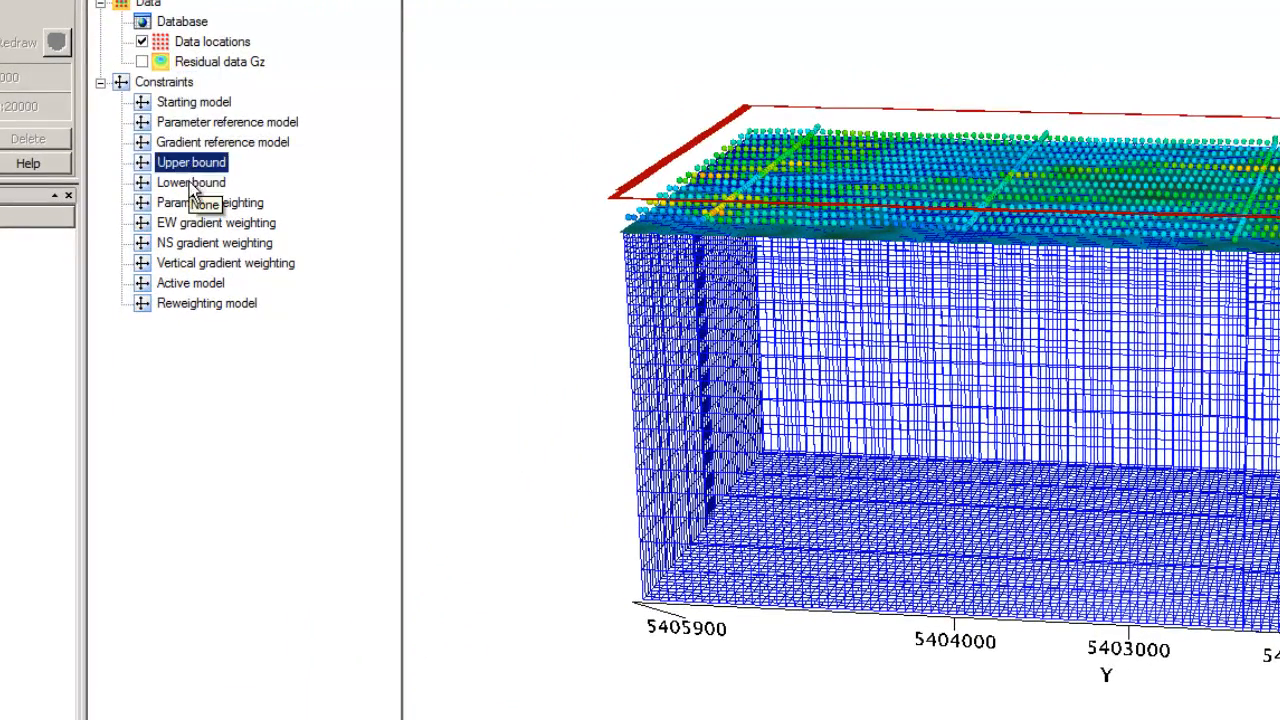
click(192, 182)
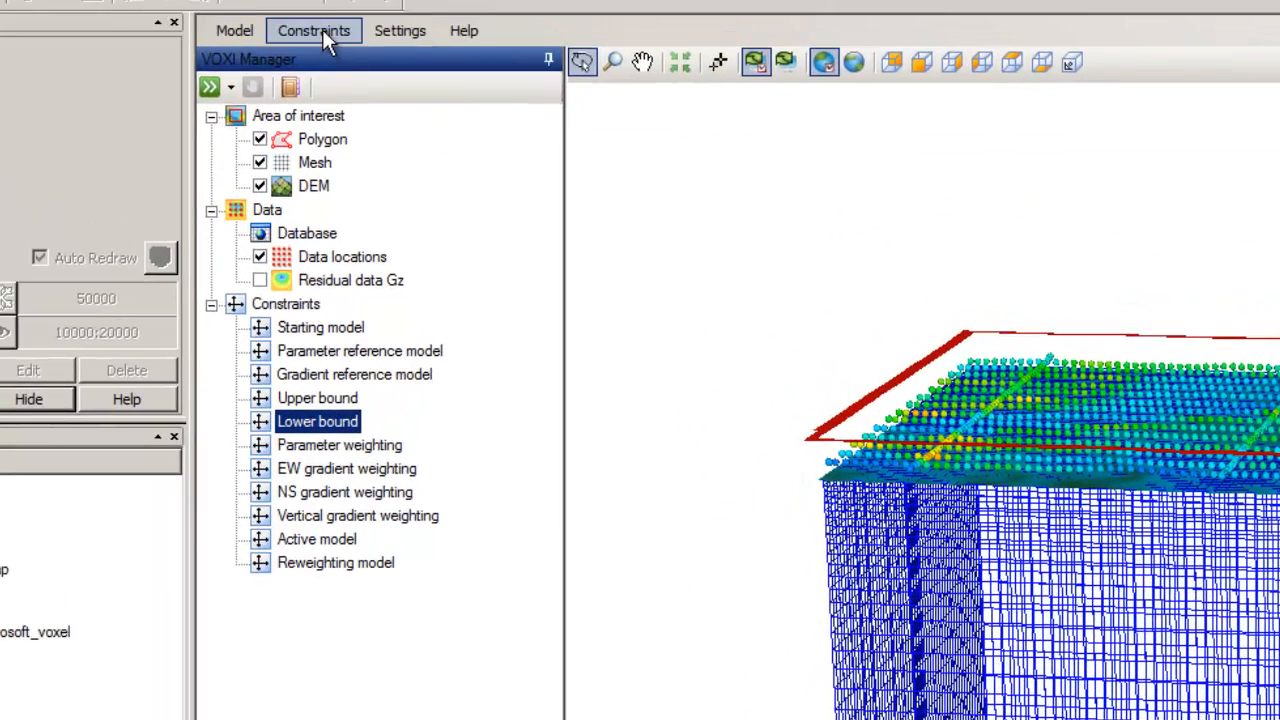
click(314, 30)
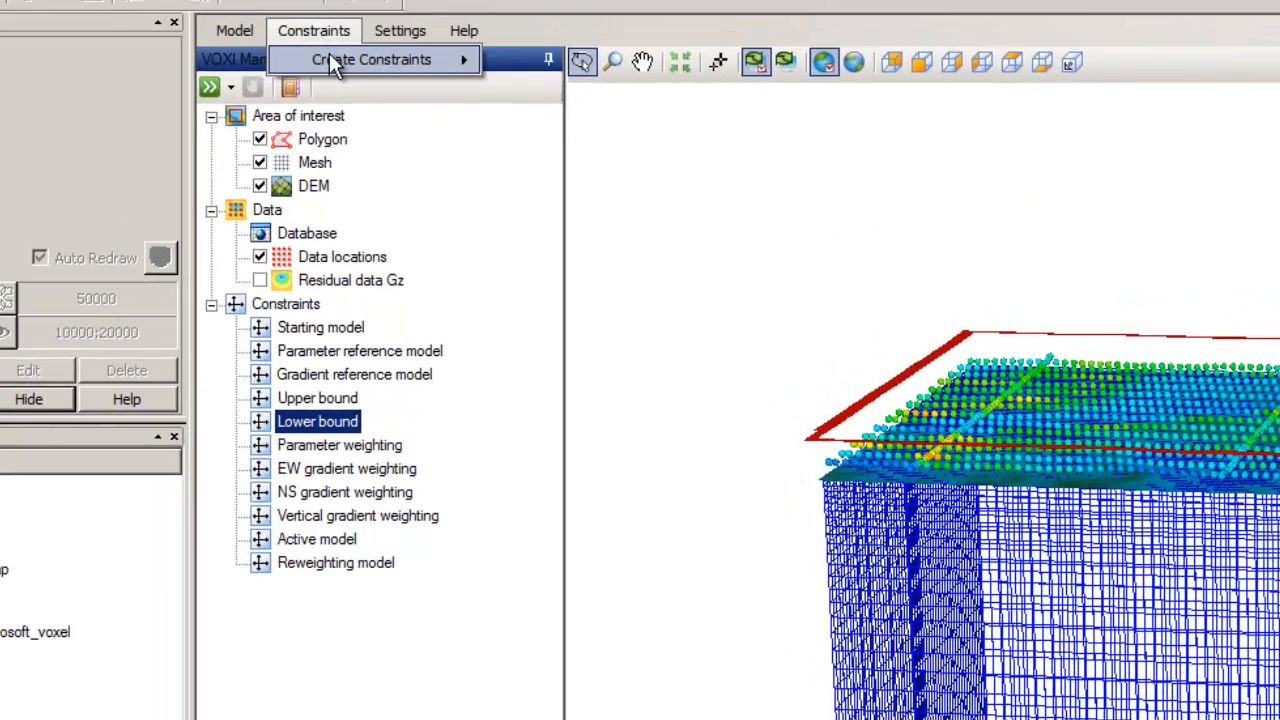
click(372, 60)
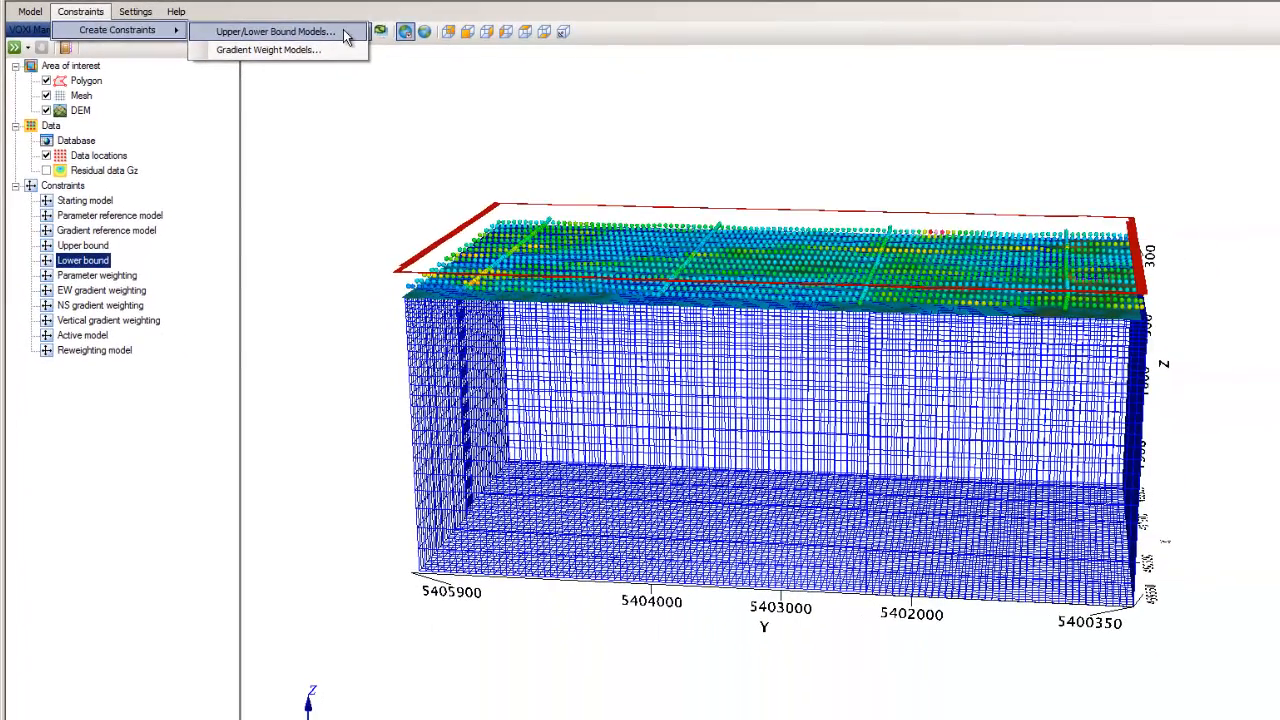
Step: Create the upper_grid upper bound voxel from Depth.grd with constant 0.001 above and 0.5 below the contact
click(276, 32)
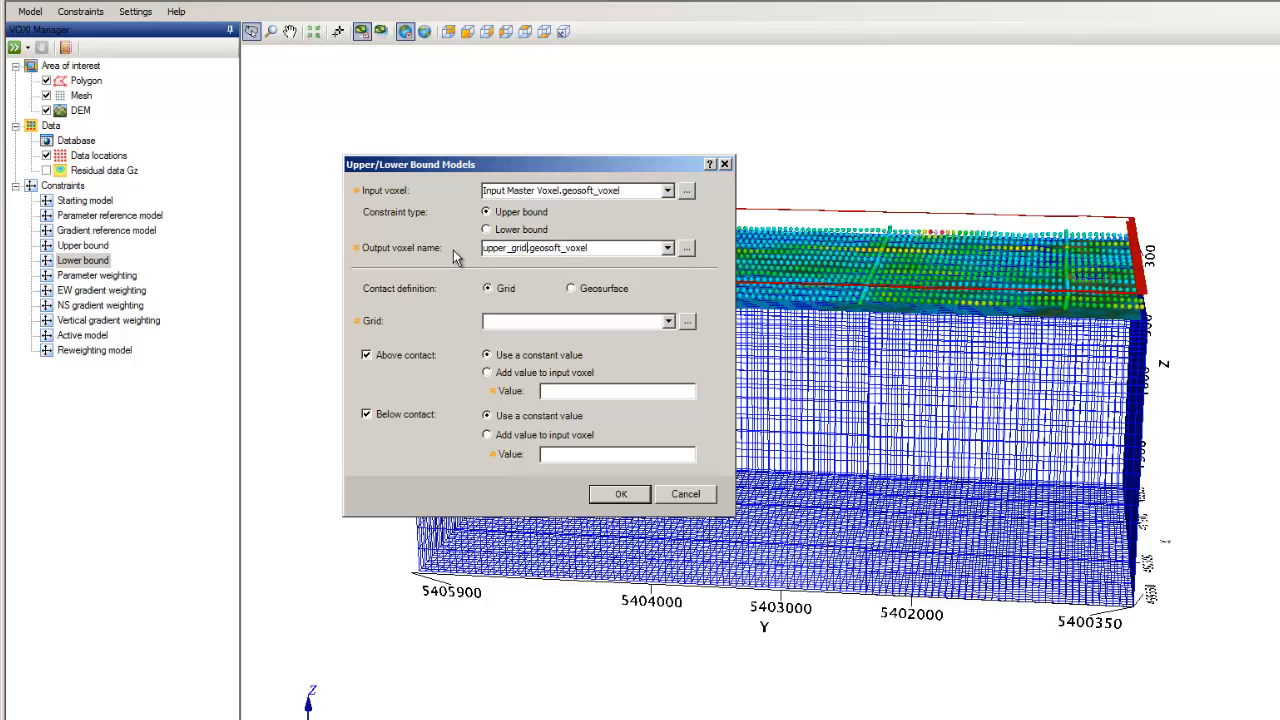
mouse_move(592, 320)
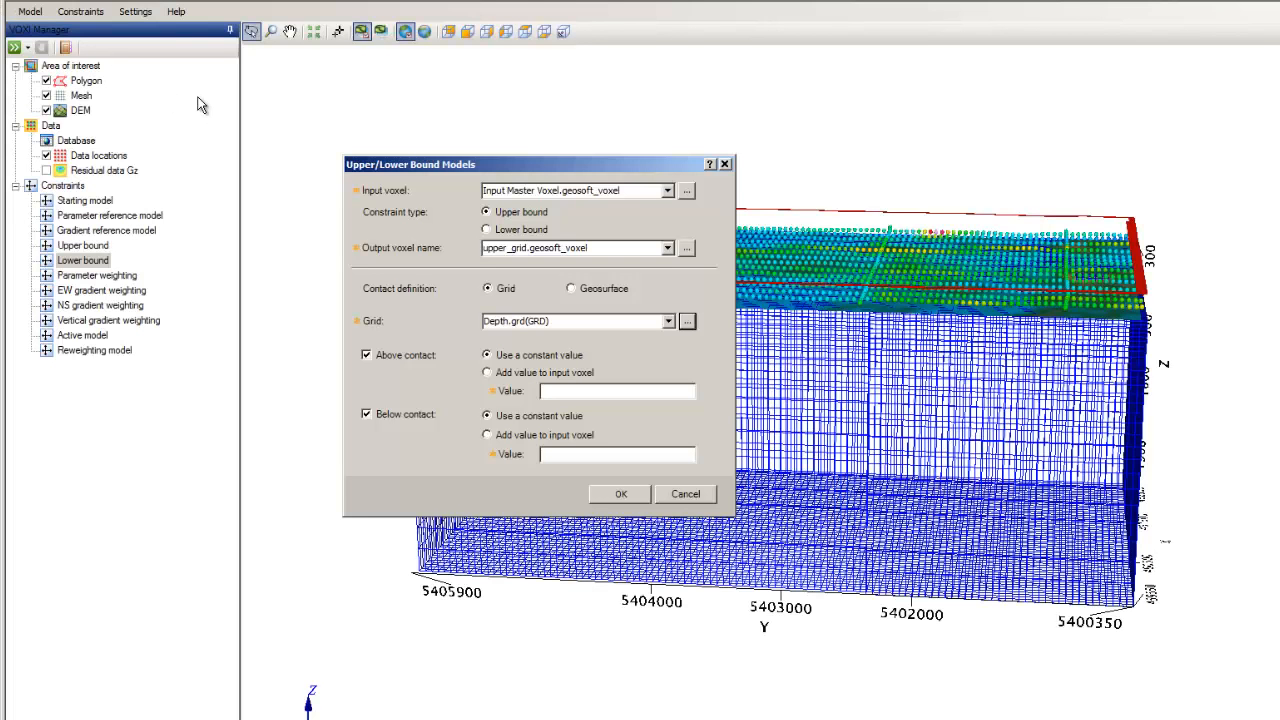
mouse_move(488, 362)
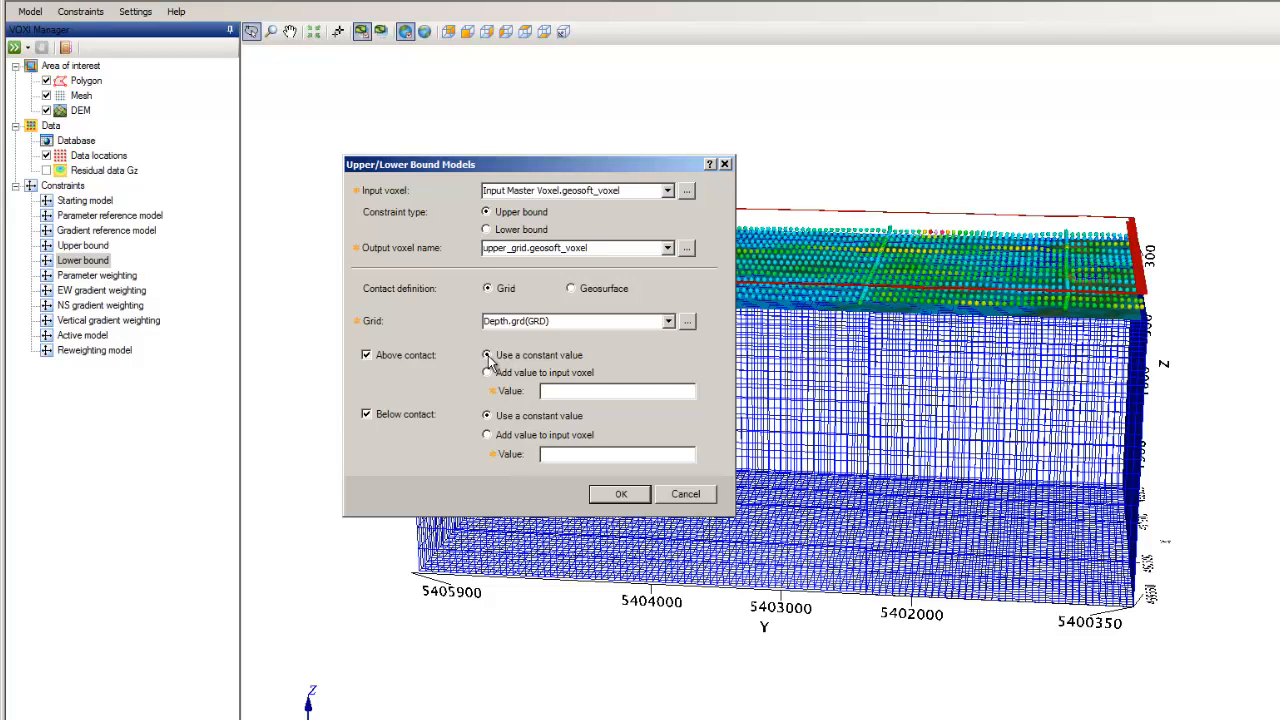
click(488, 374)
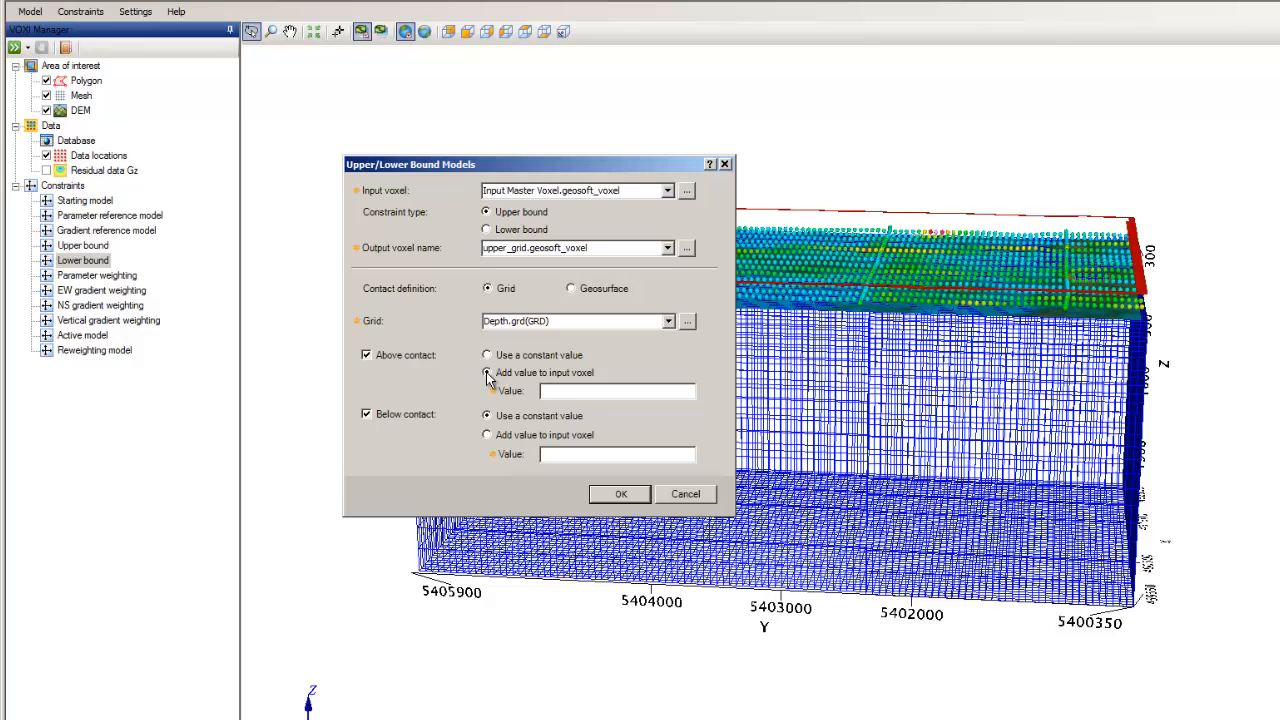
click(488, 356)
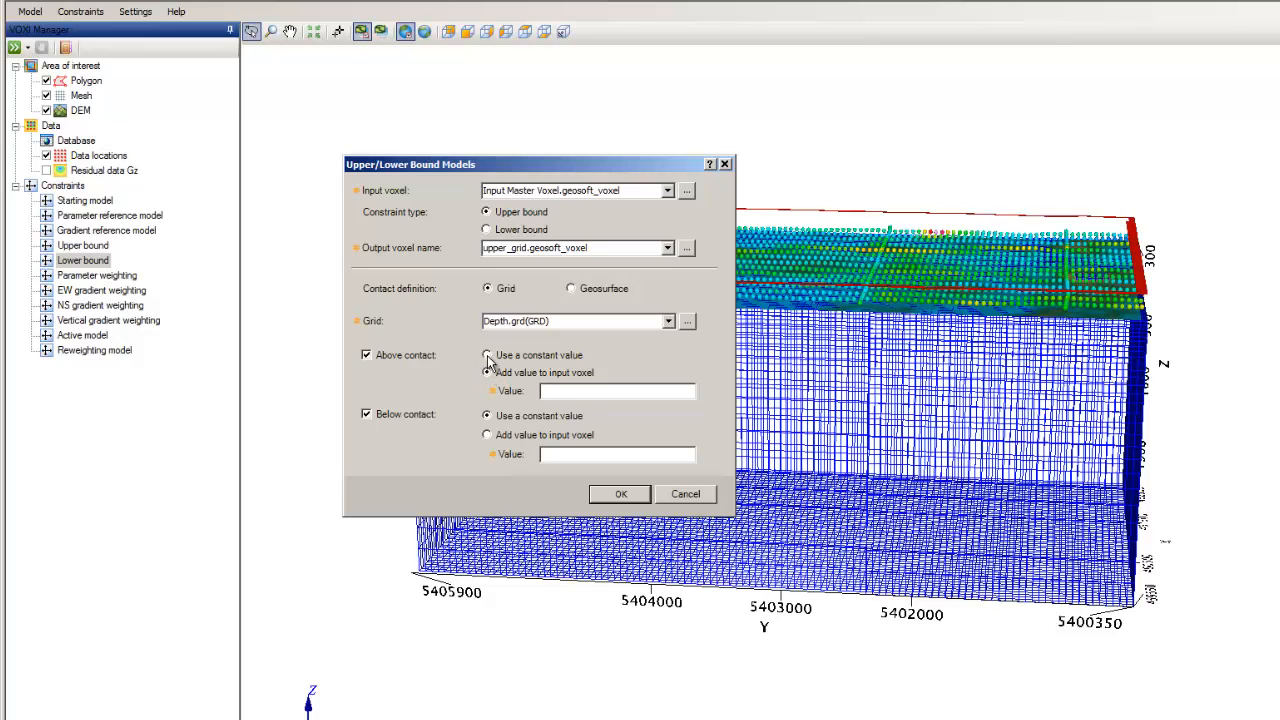
click(488, 356)
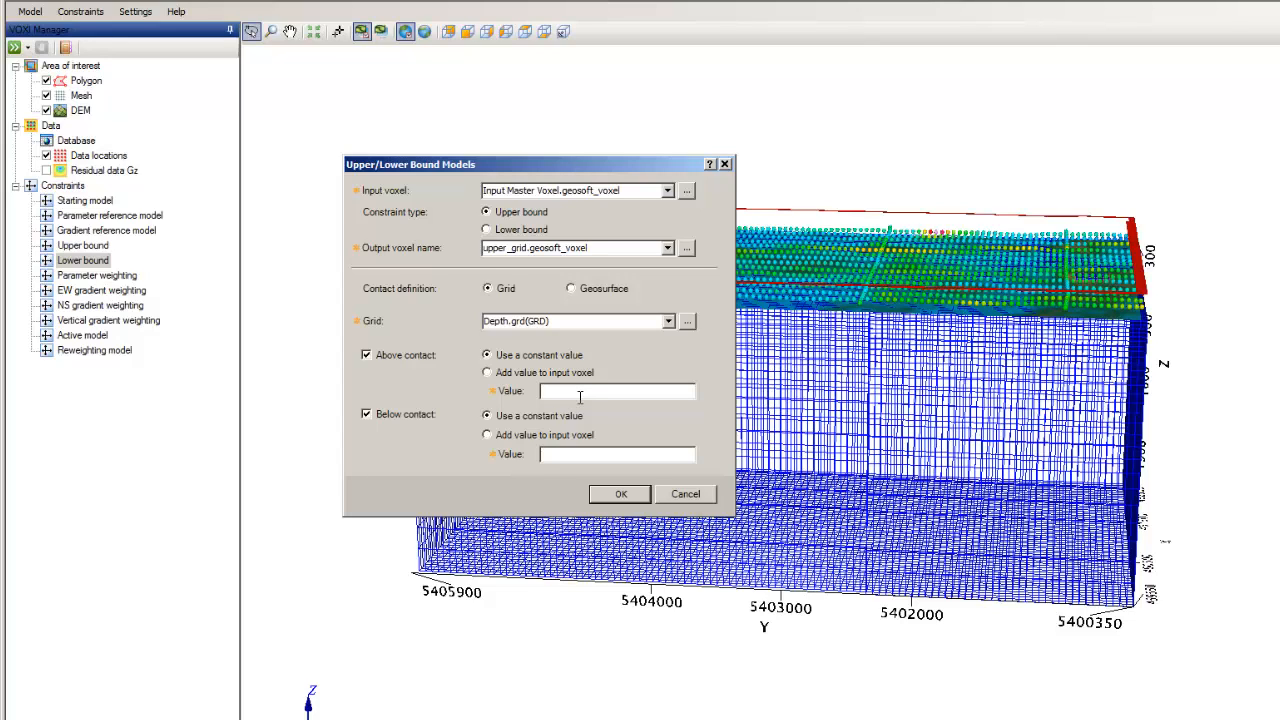
text(0.001)
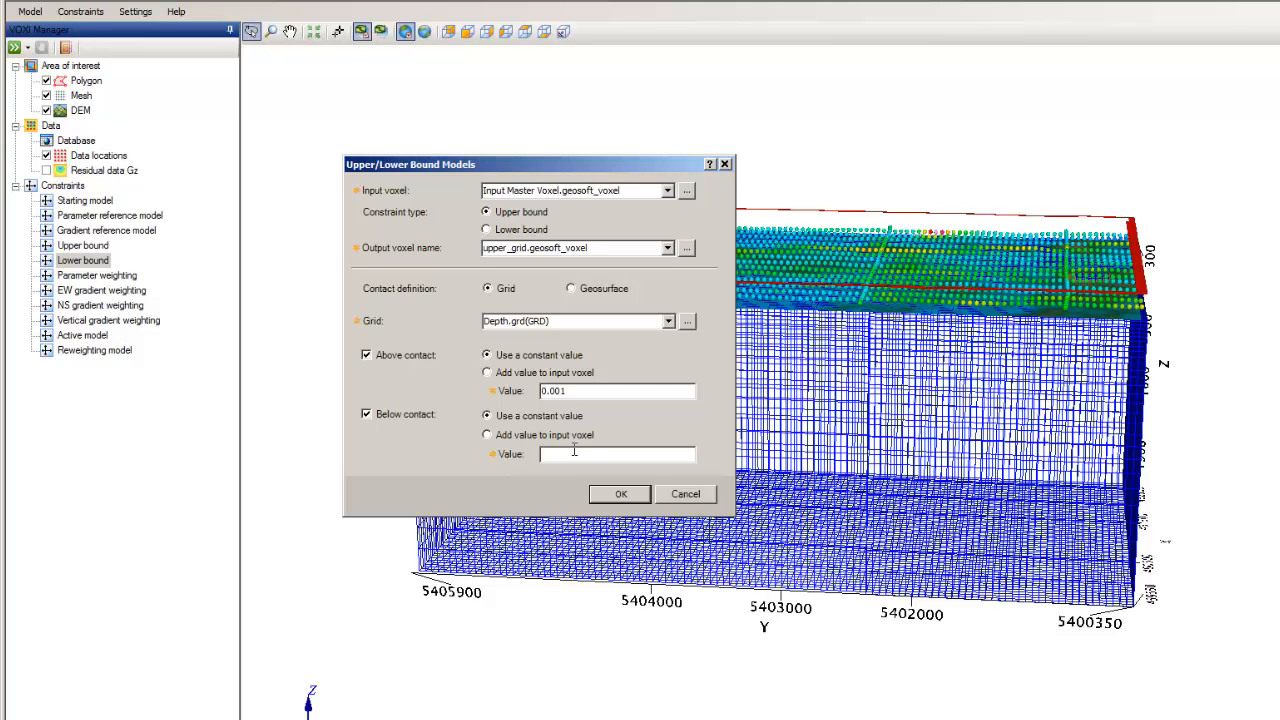
text(0.5)
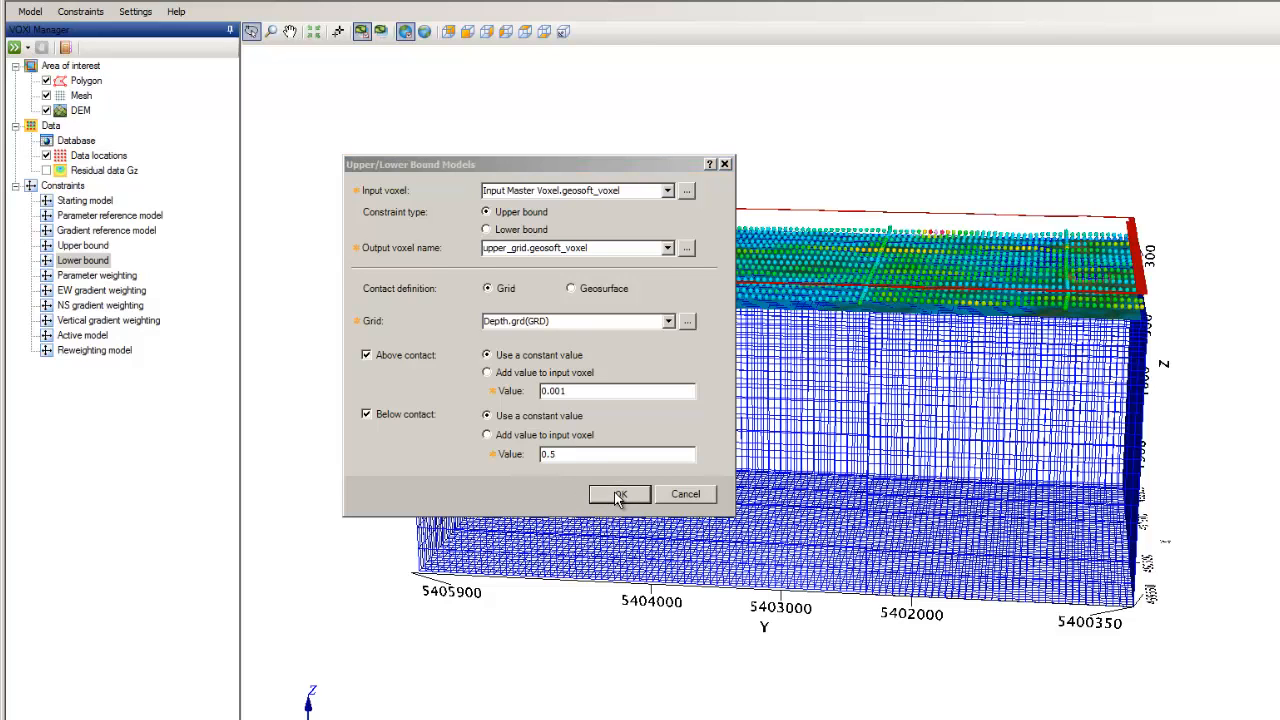
click(616, 494)
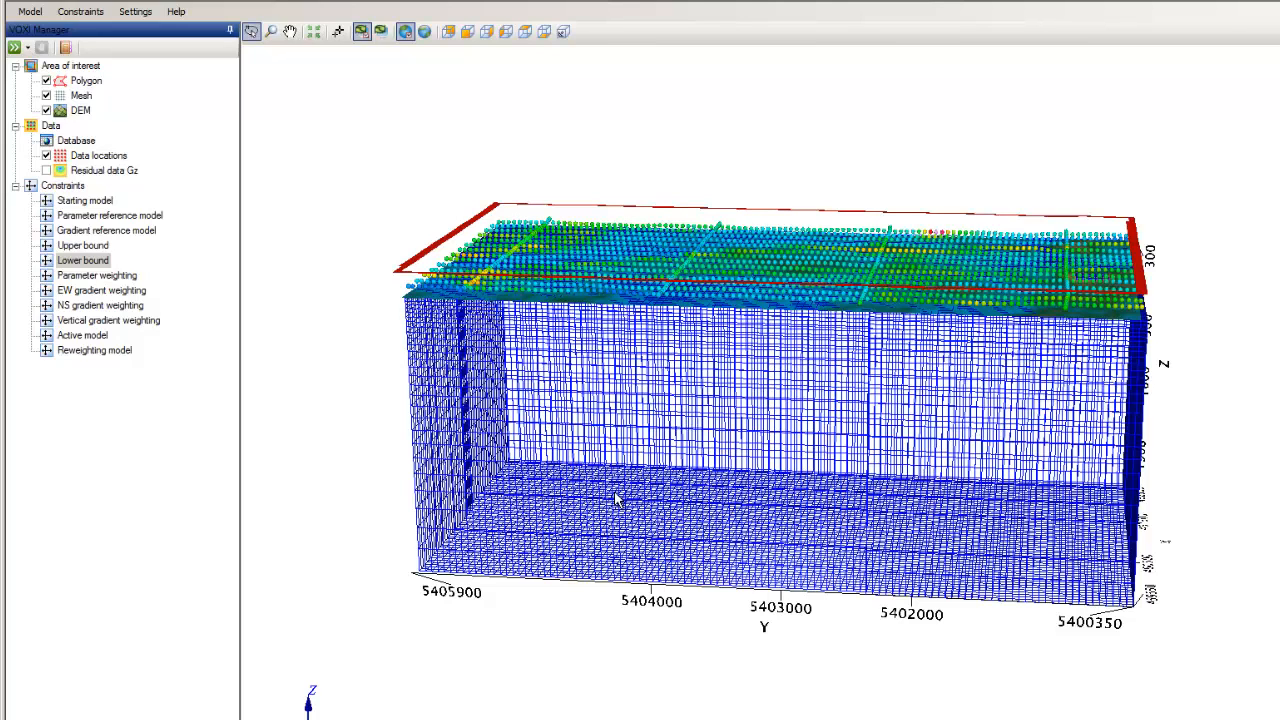
Step: Assign upper_grid.geosoft_voxel as the Upper bound constraint, inspect it in 3D with clipping, then hide it
click(100, 244)
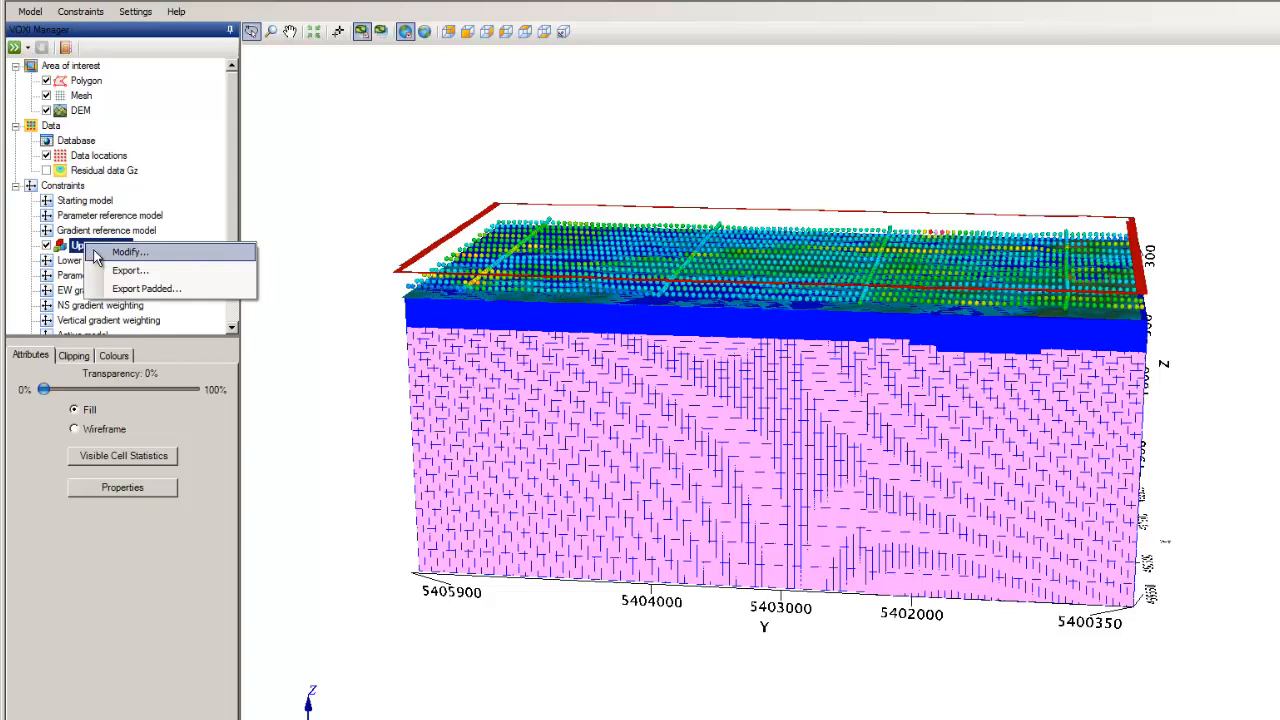
click(128, 252)
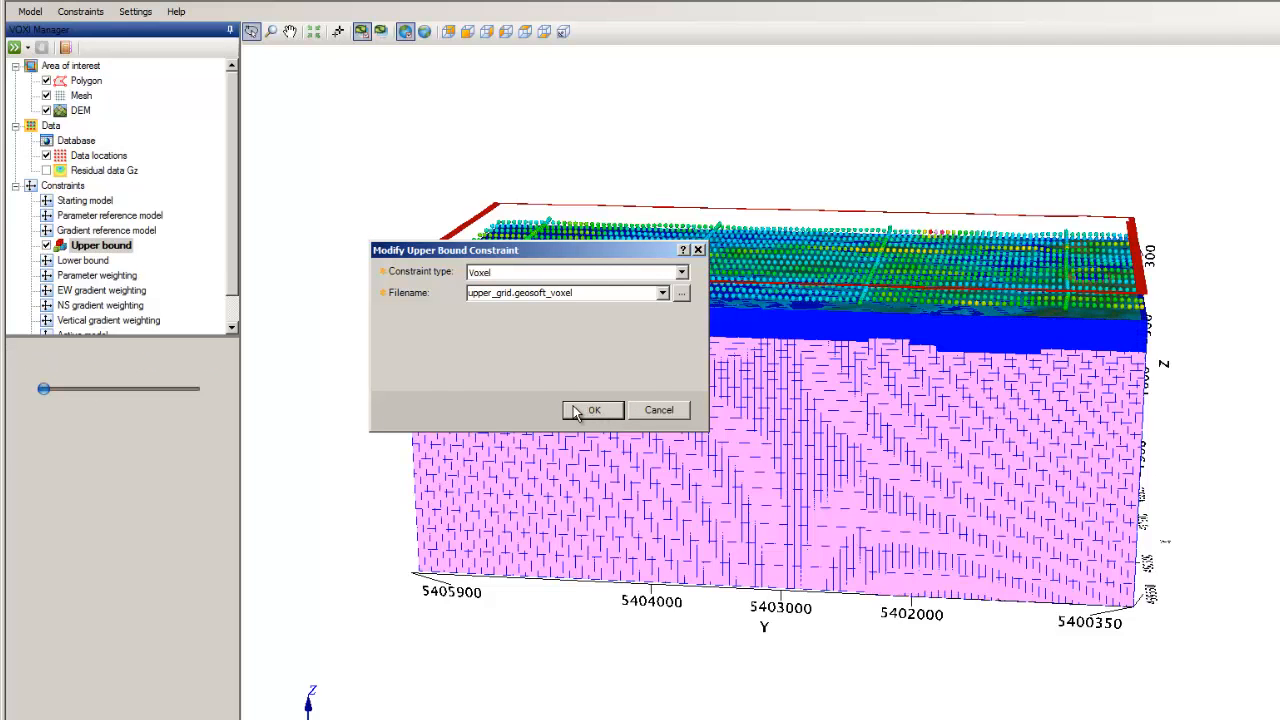
click(592, 410)
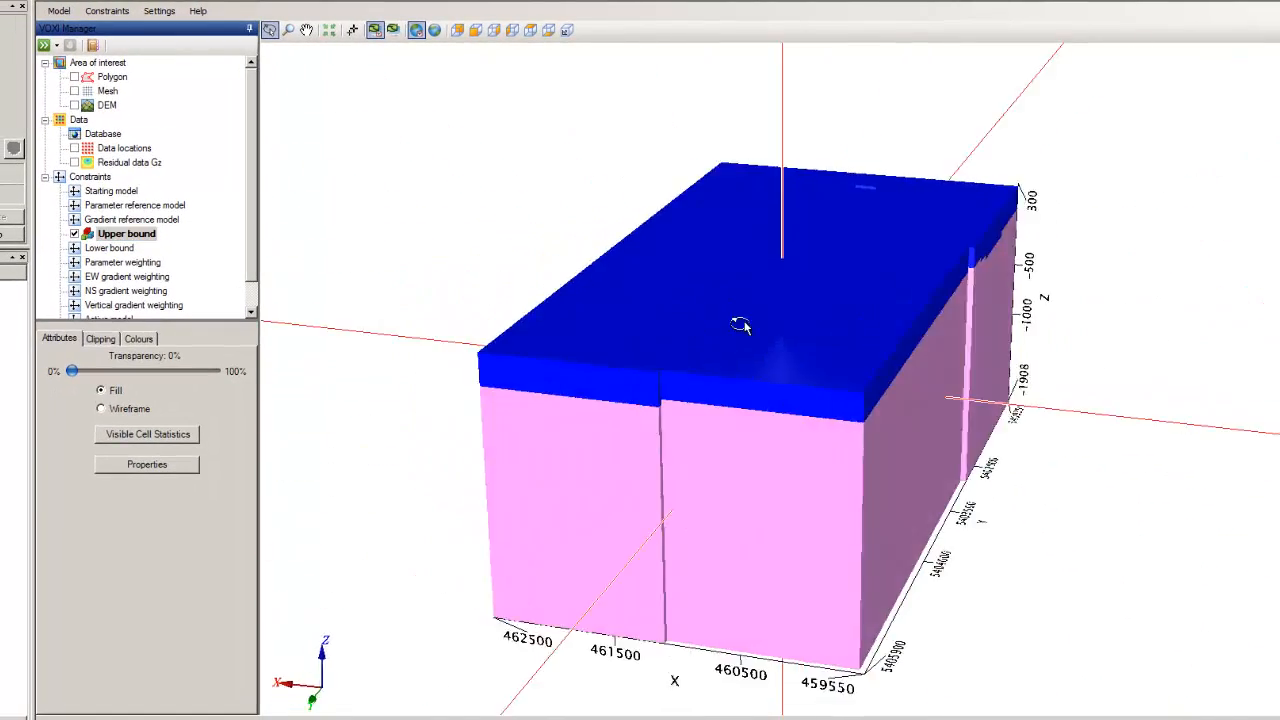
drag(740, 324, 650, 318)
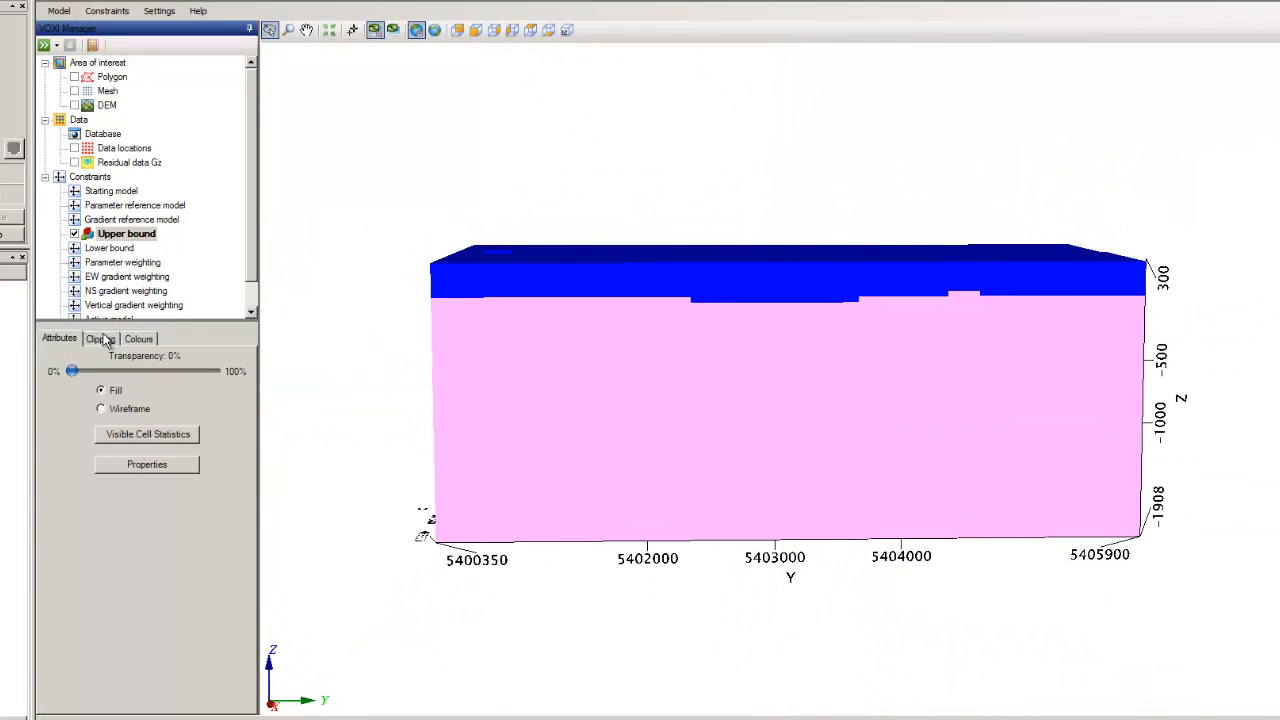
click(100, 338)
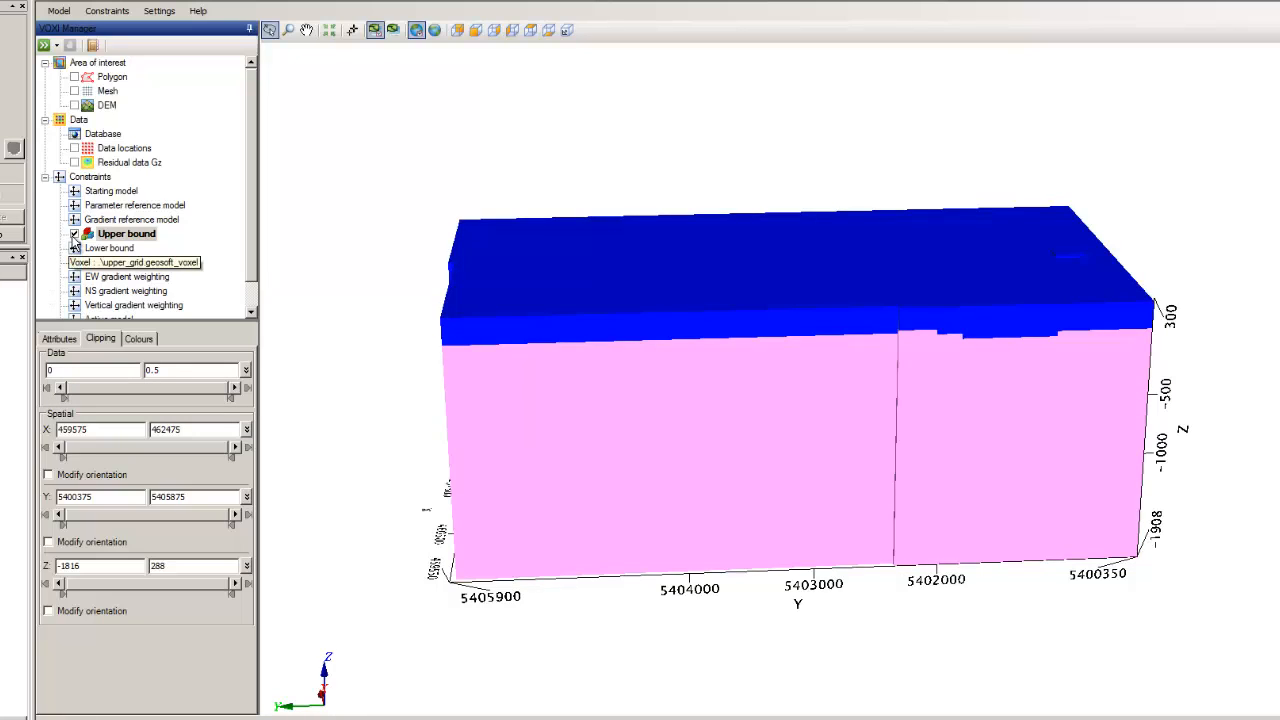
click(74, 232)
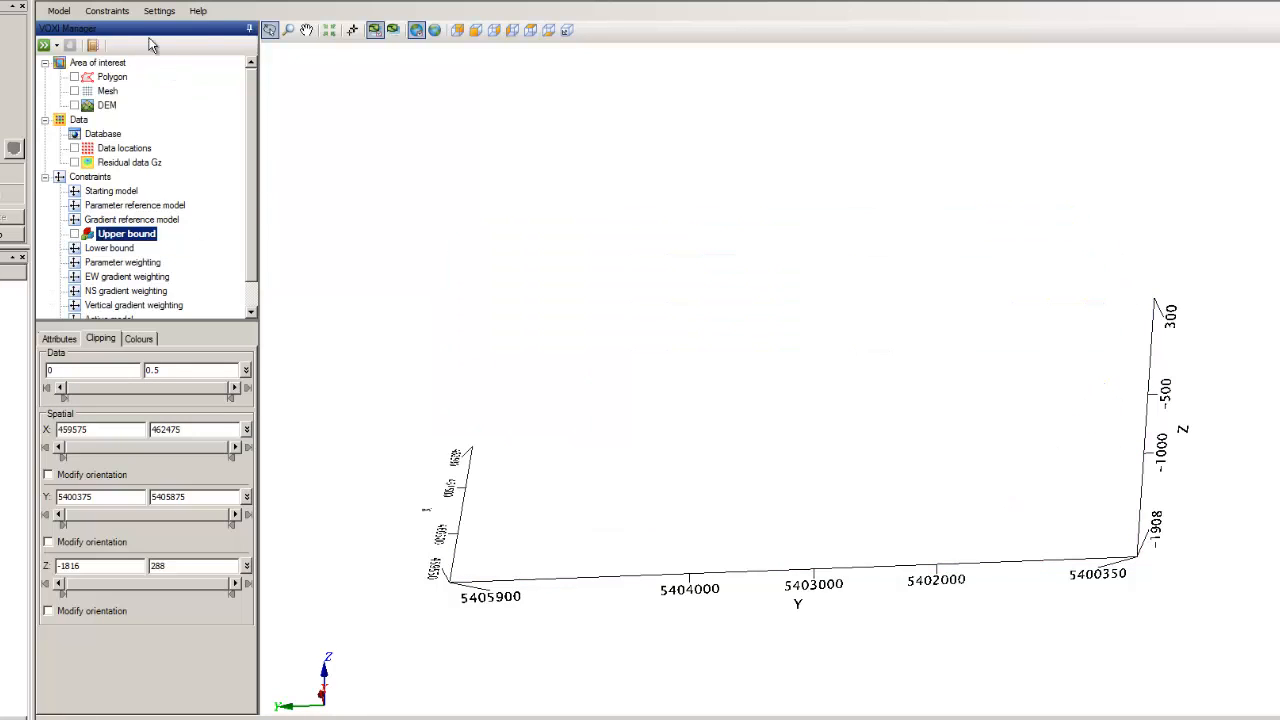
click(110, 12)
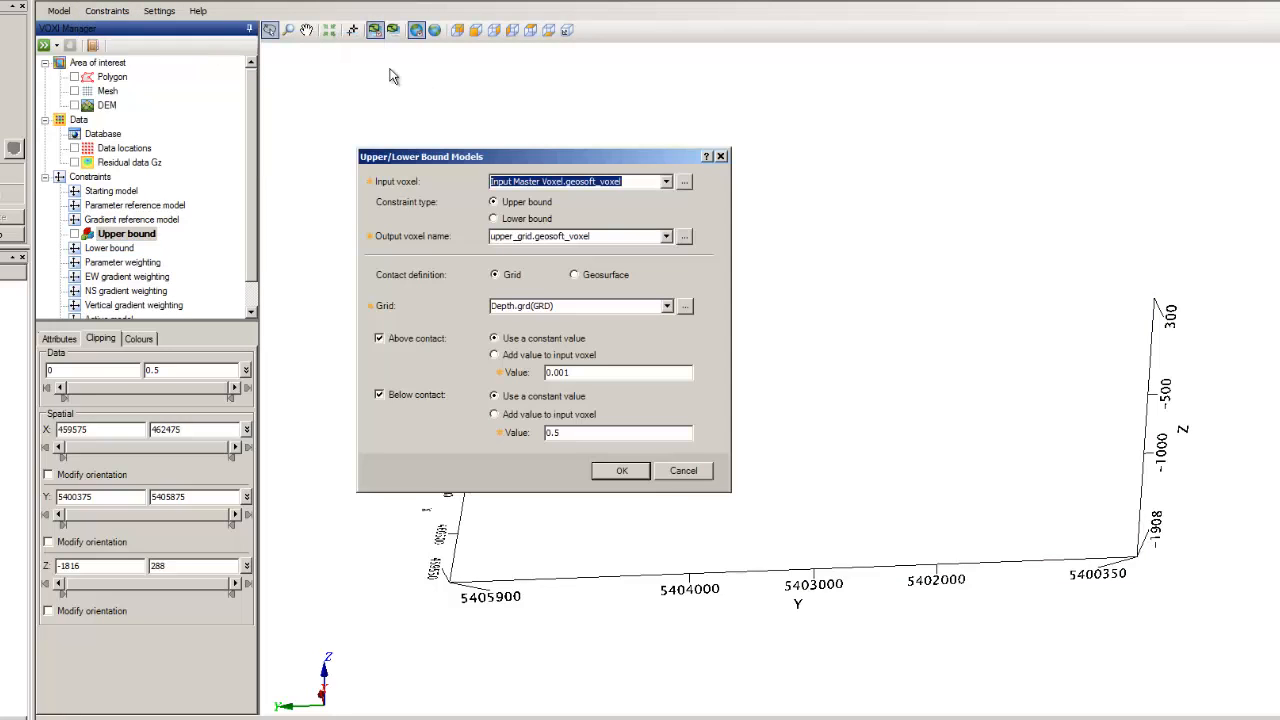
mouse_move(650, 182)
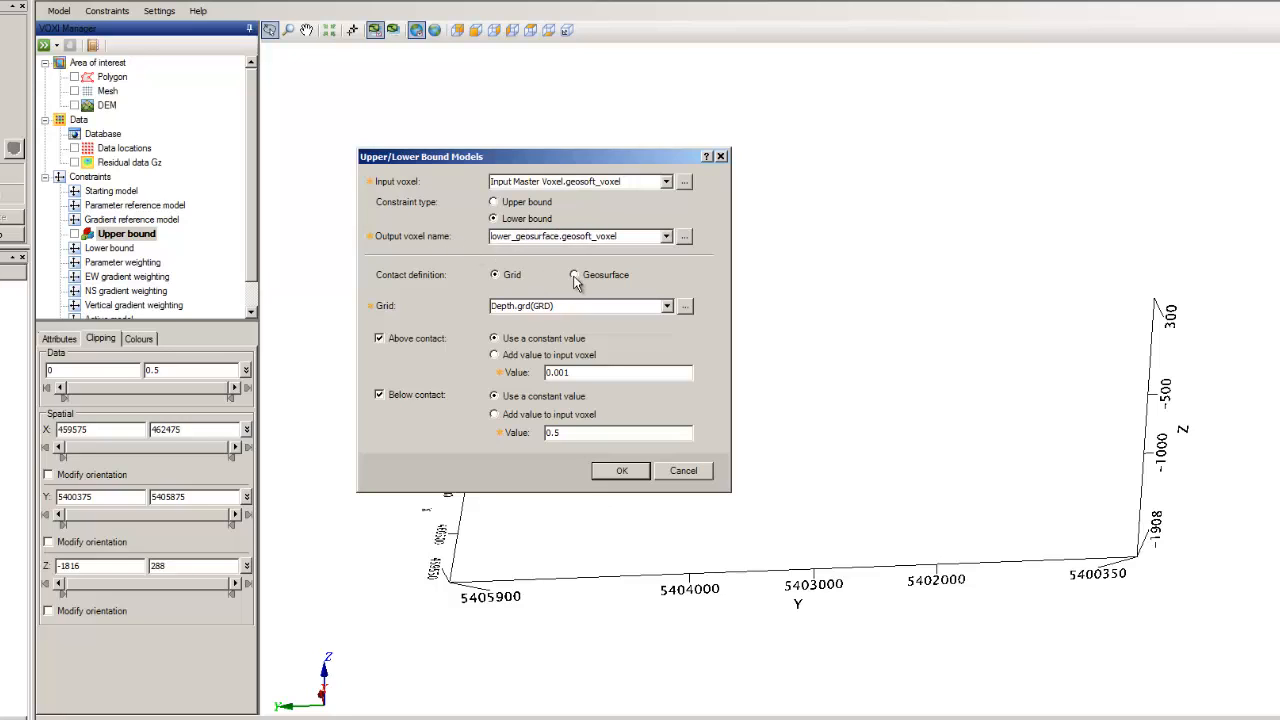
Step: Set the lower bound contact definition to Geosurface using Geology.geosoft_surface
click(572, 274)
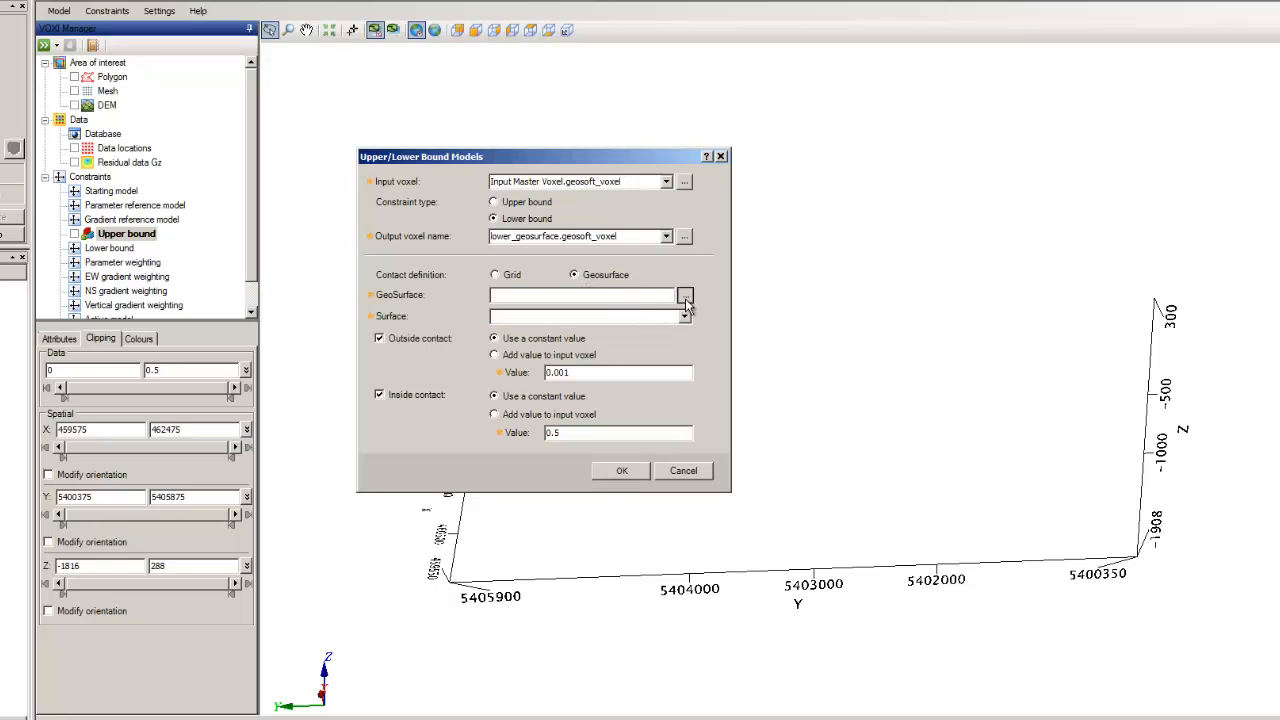
click(684, 294)
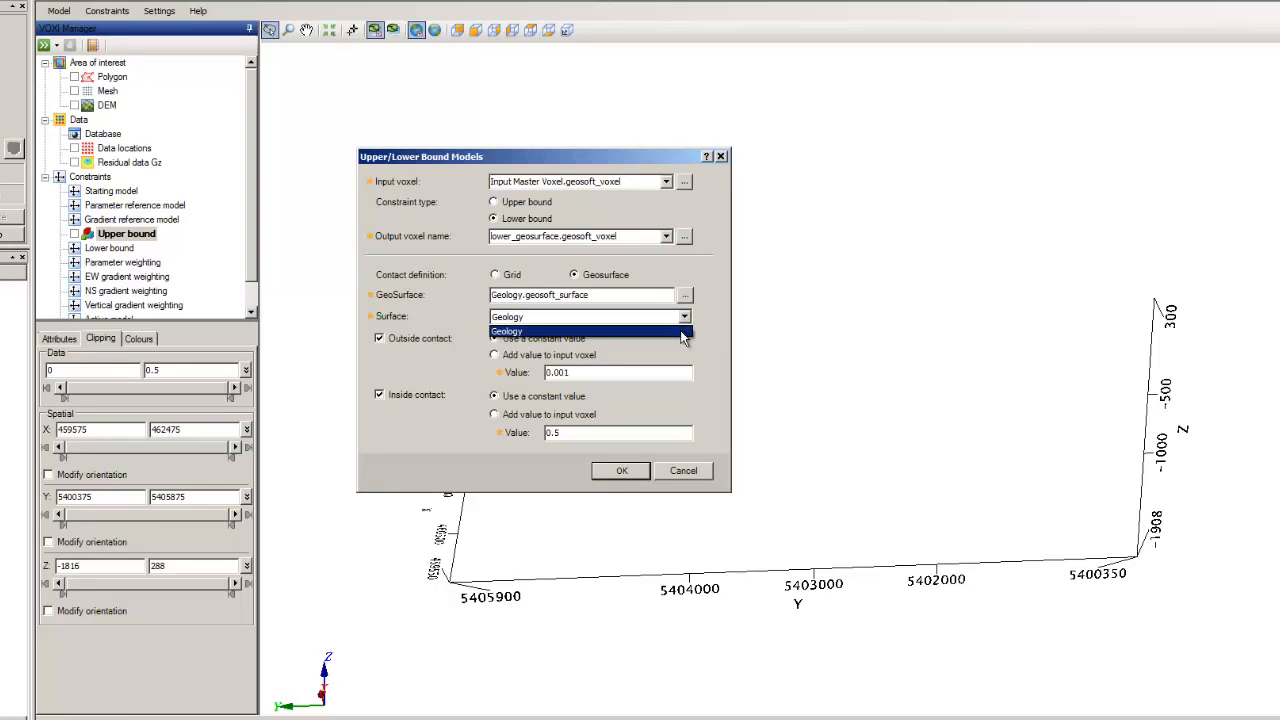
click(508, 332)
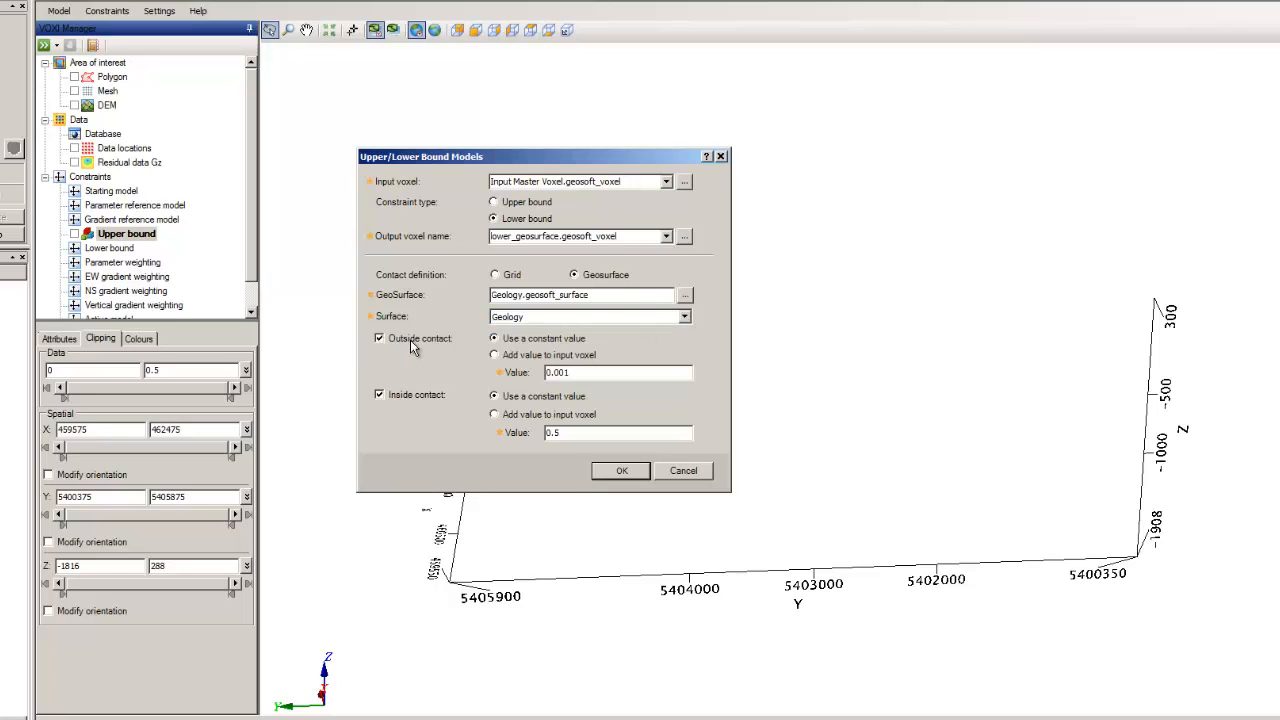
click(496, 274)
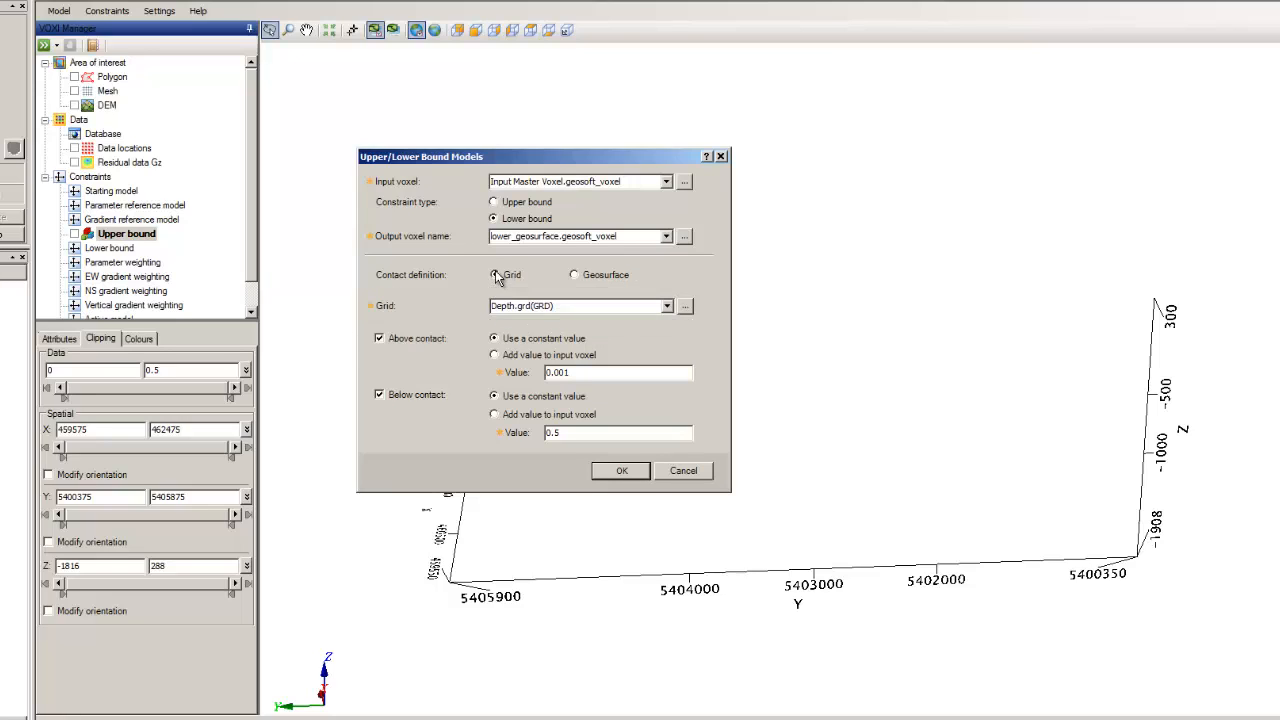
click(574, 274)
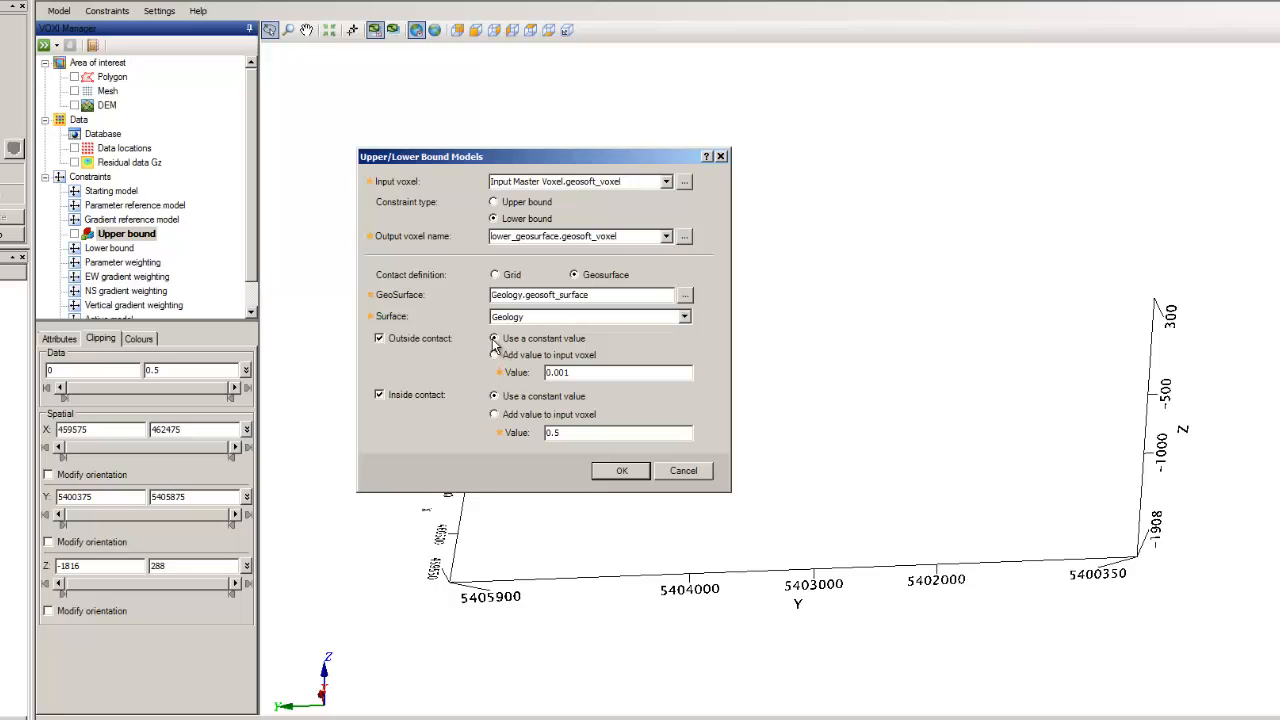
Step: Give the lower bound 0.1 outside and 0.8 inside the surface and create the voxel
triple_click(616, 372)
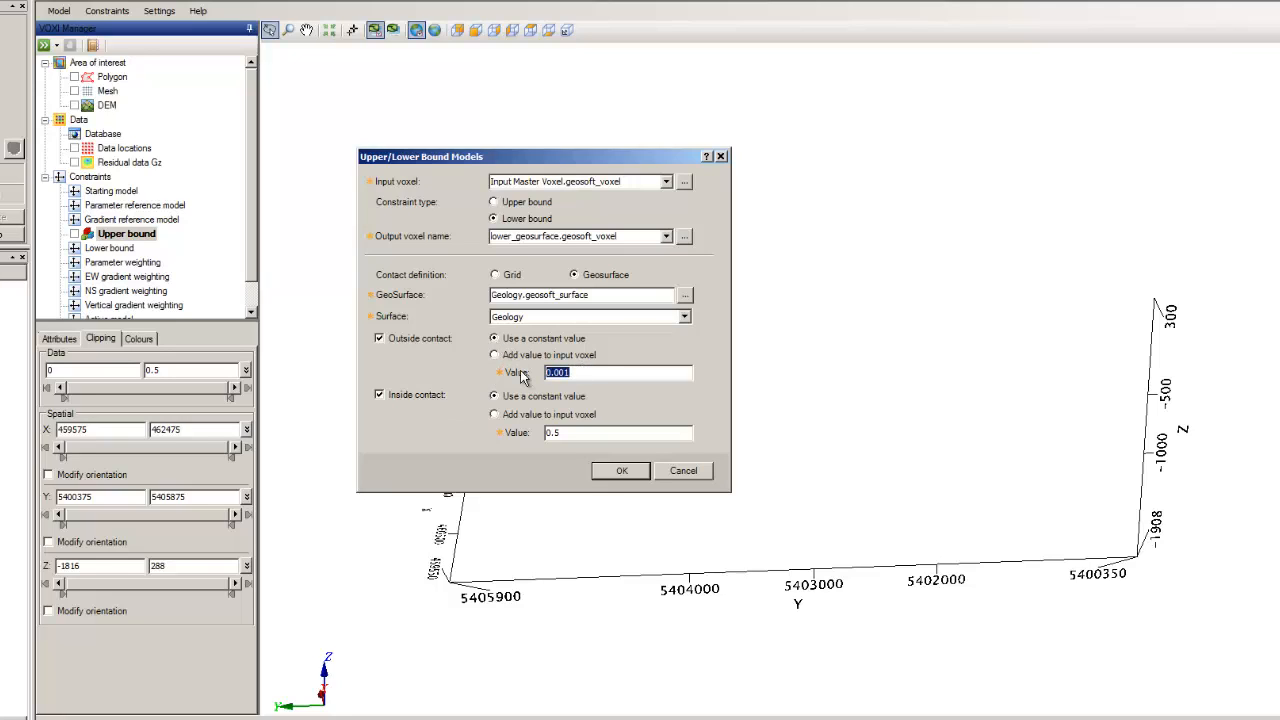
text(0.1)
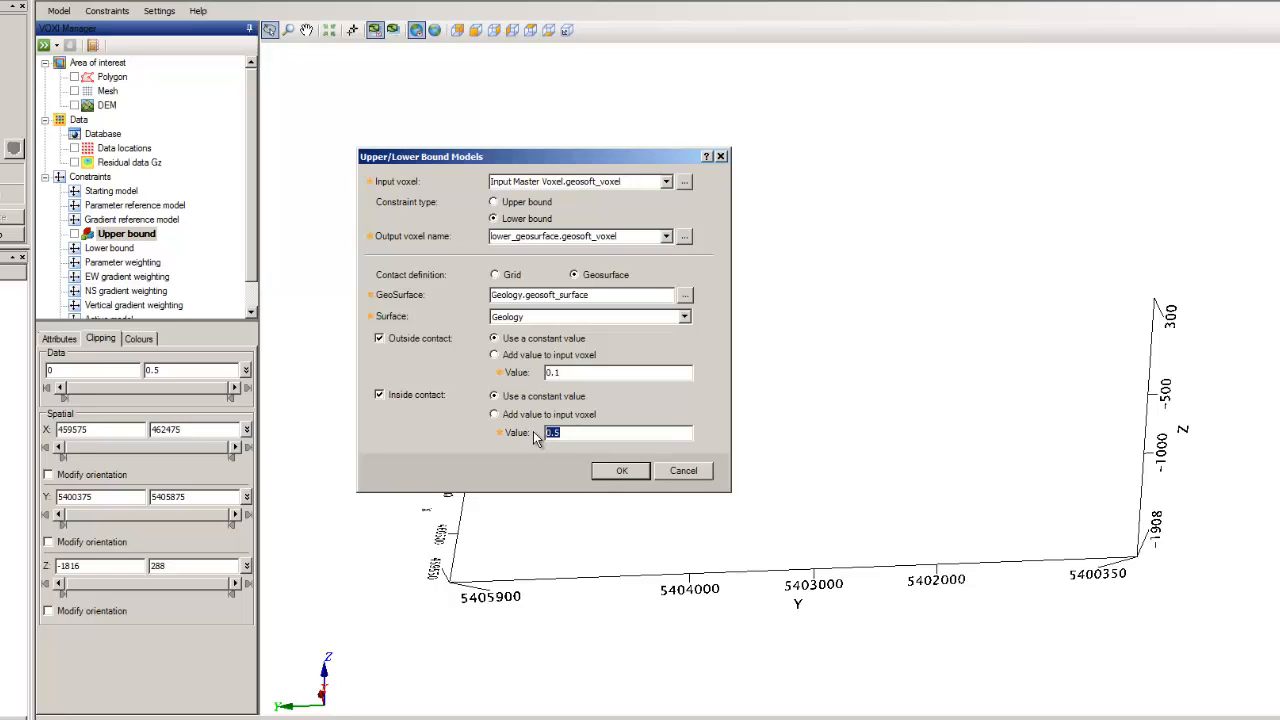
text(0.8)
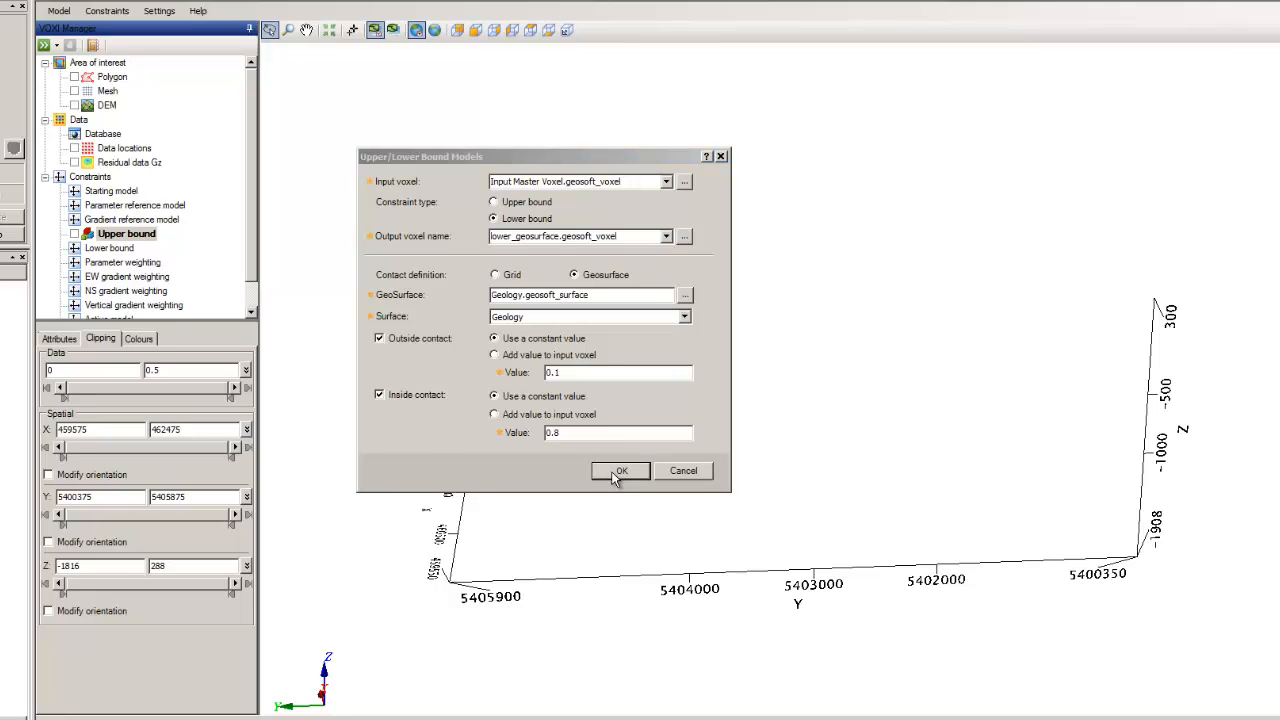
click(620, 472)
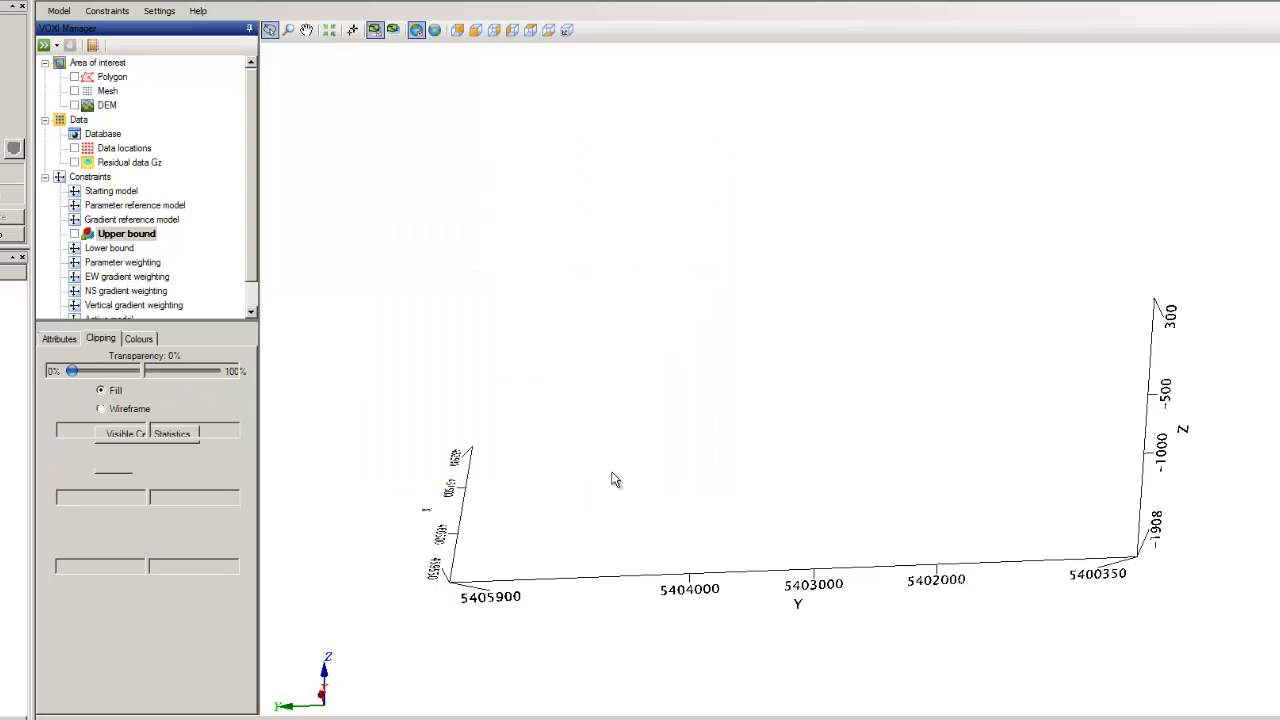
Step: Show the lower_geosurface voxel as the Lower bound constraint and view its clipped pink geology bodies in 3D
click(76, 248)
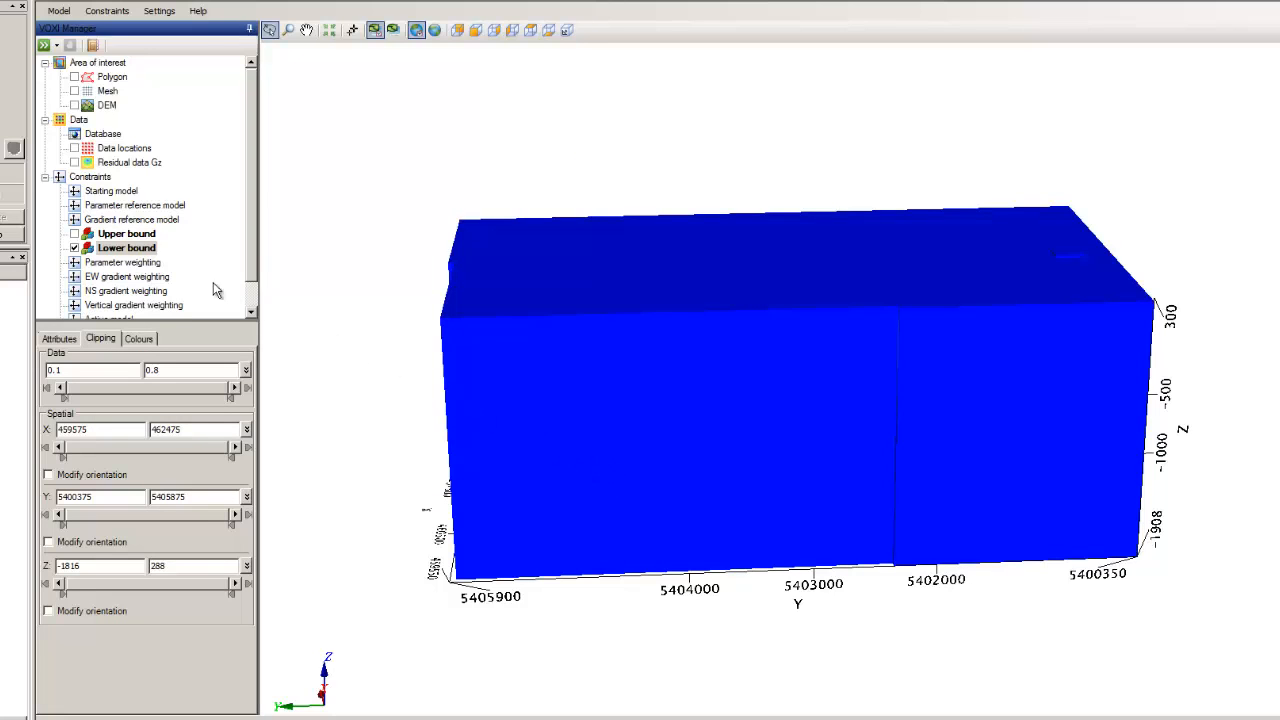
right_click(126, 248)
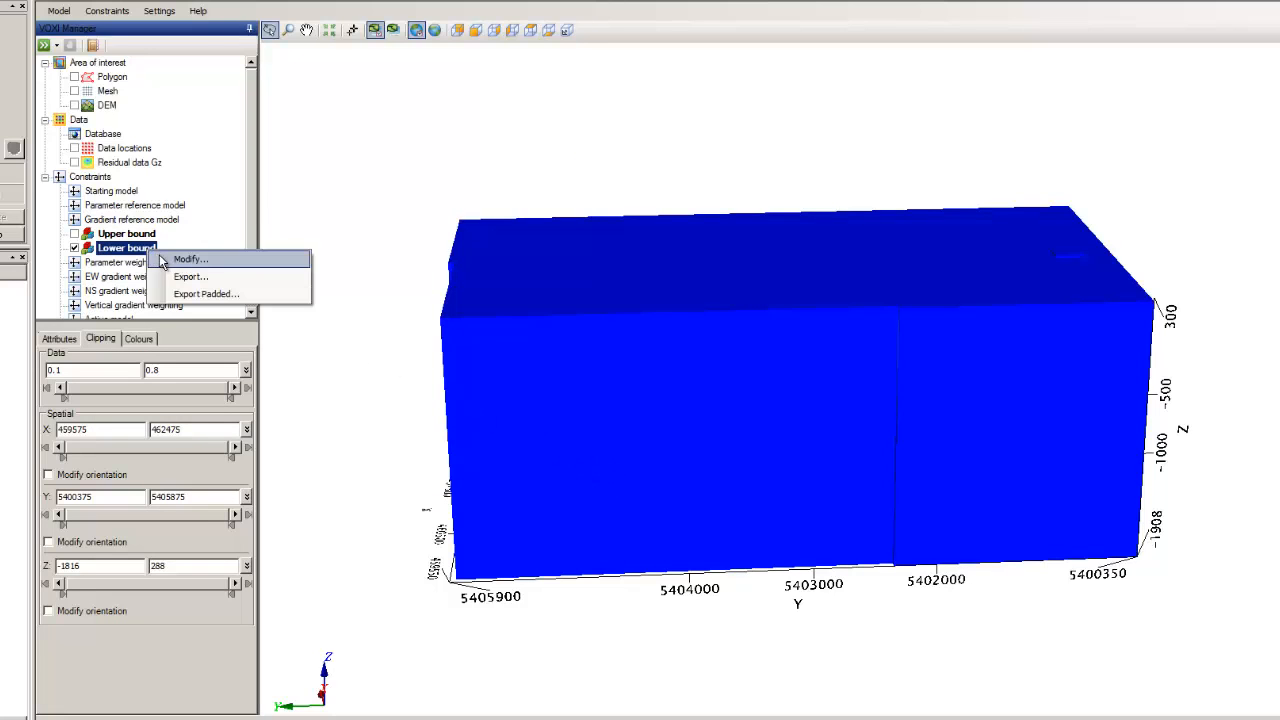
click(190, 260)
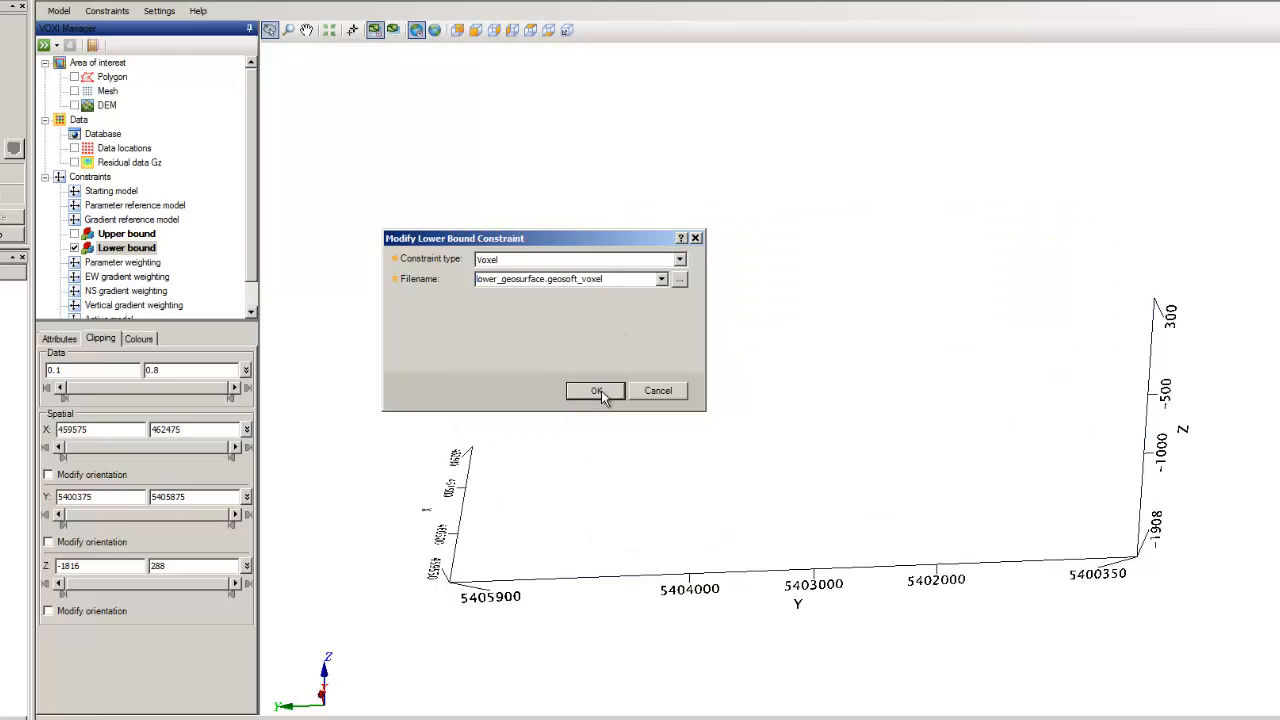
click(594, 390)
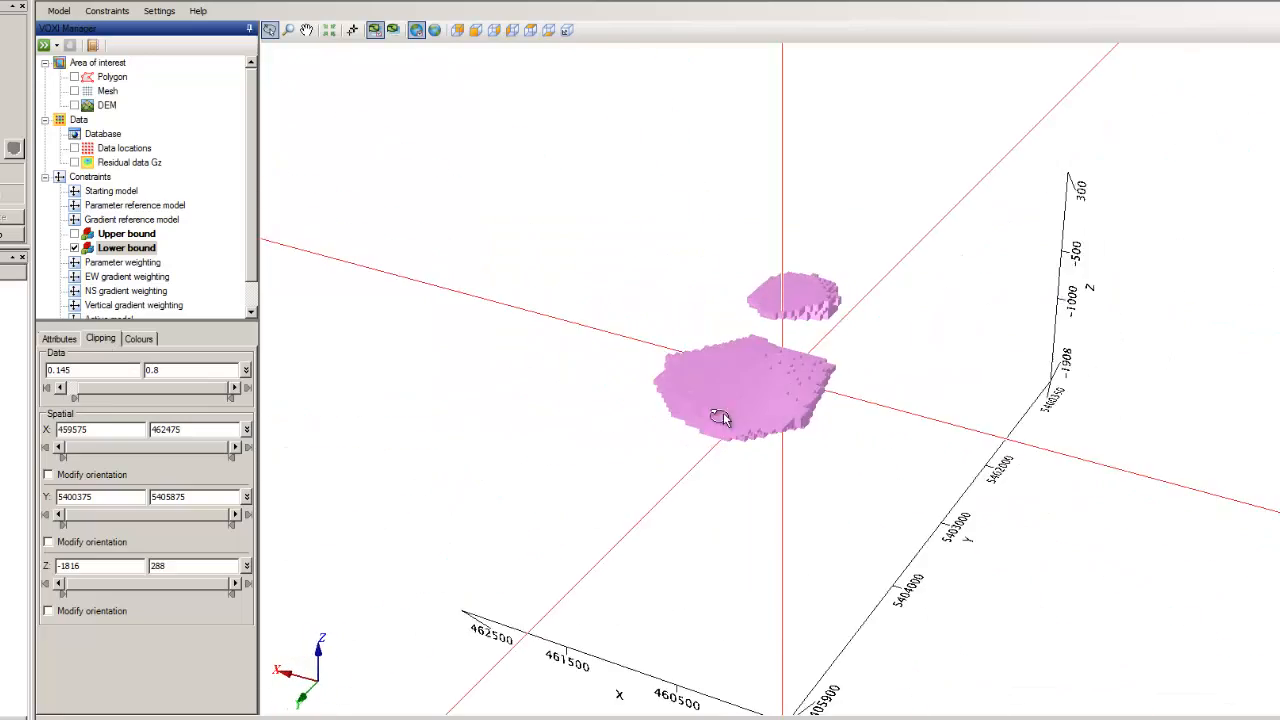
drag(720, 418, 730, 438)
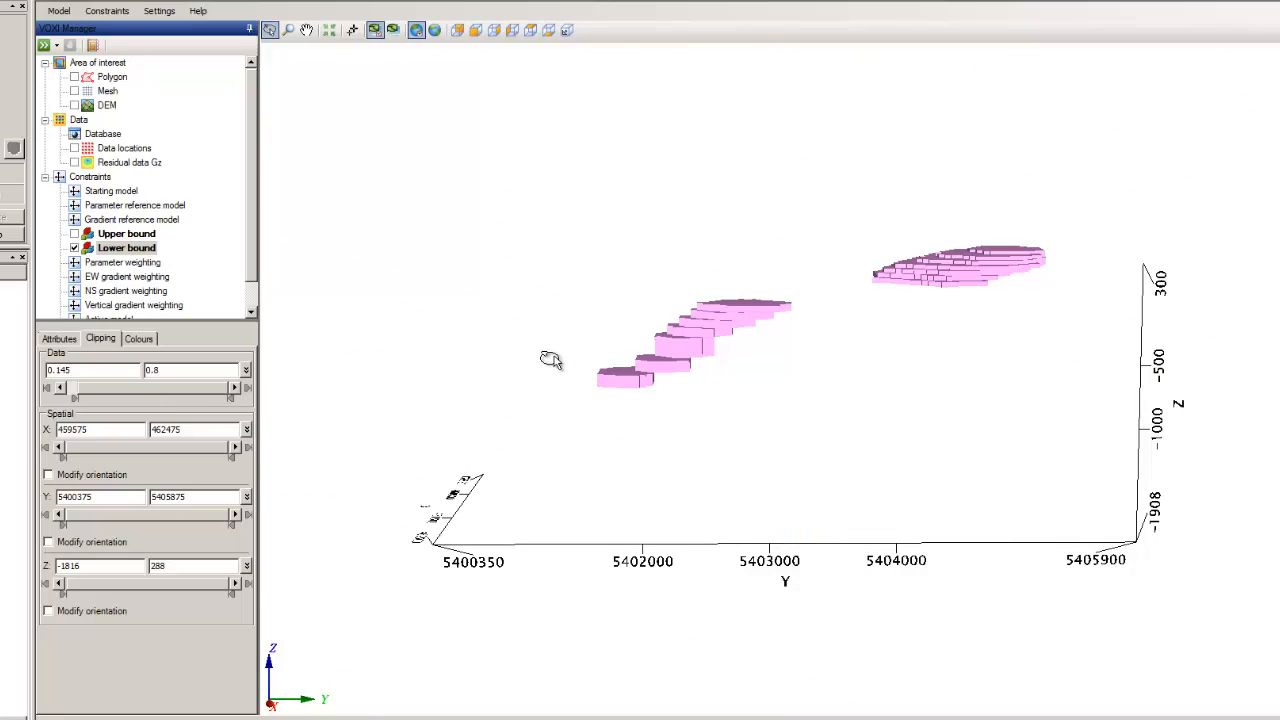
mouse_move(128, 248)
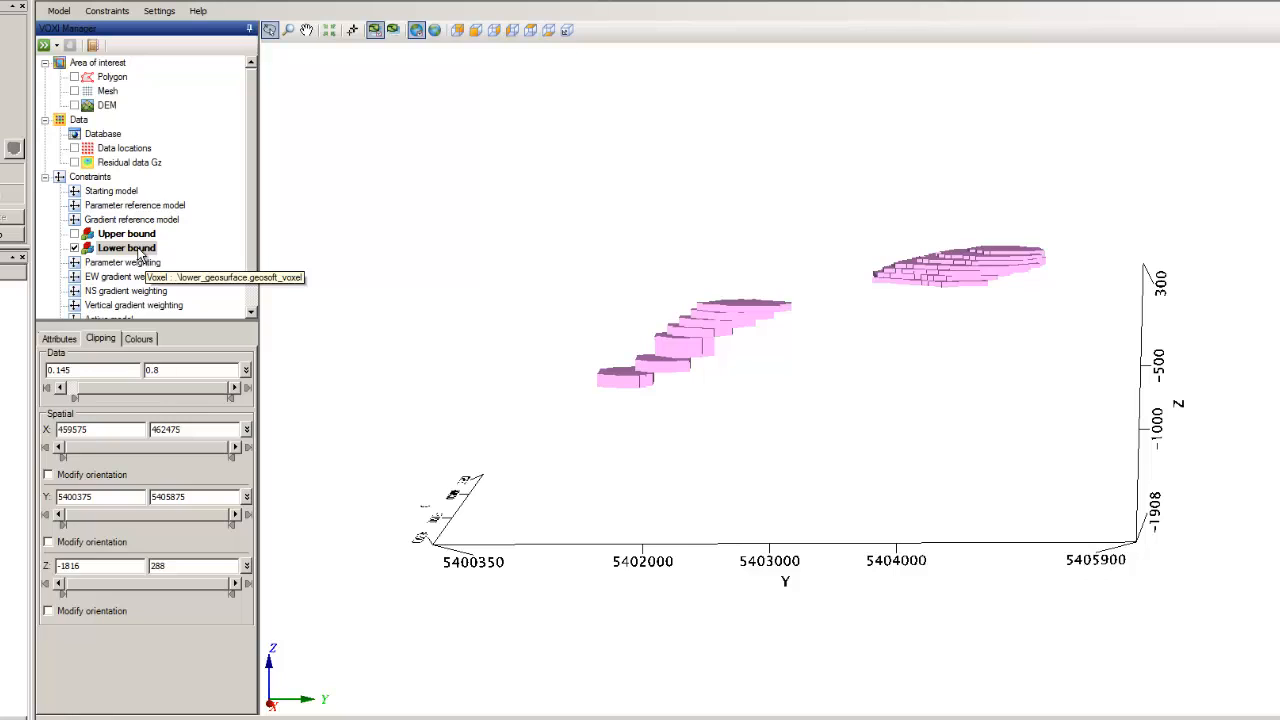
Step: Clear the Lower bound and set the Starting model constraint to Voxel using lower_geosurface.geosoft_voxel
double_click(126, 248)
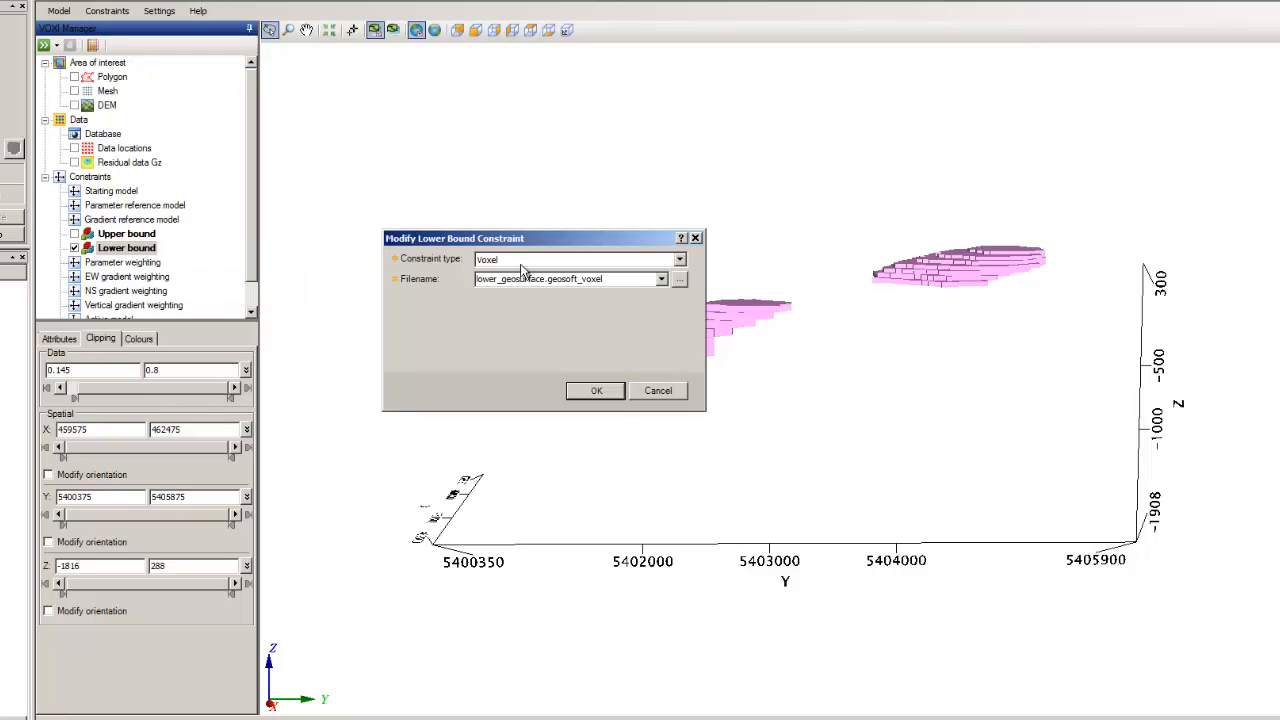
click(678, 260)
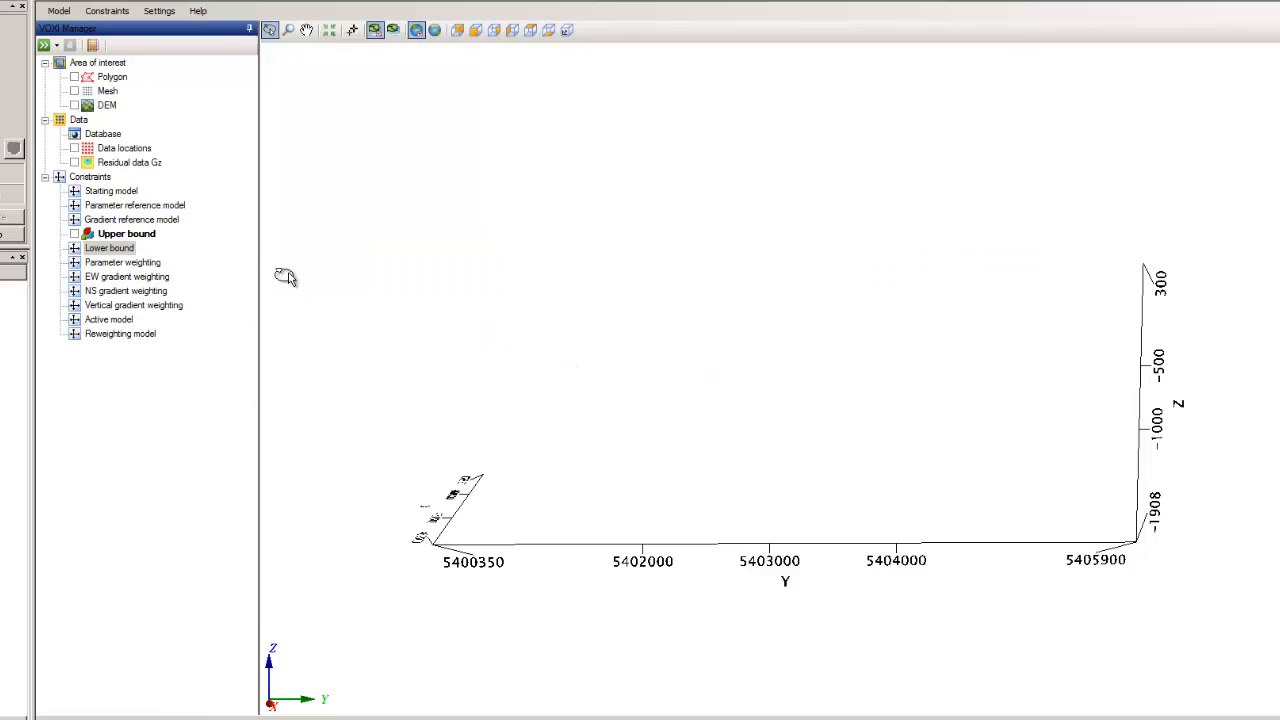
right_click(112, 190)
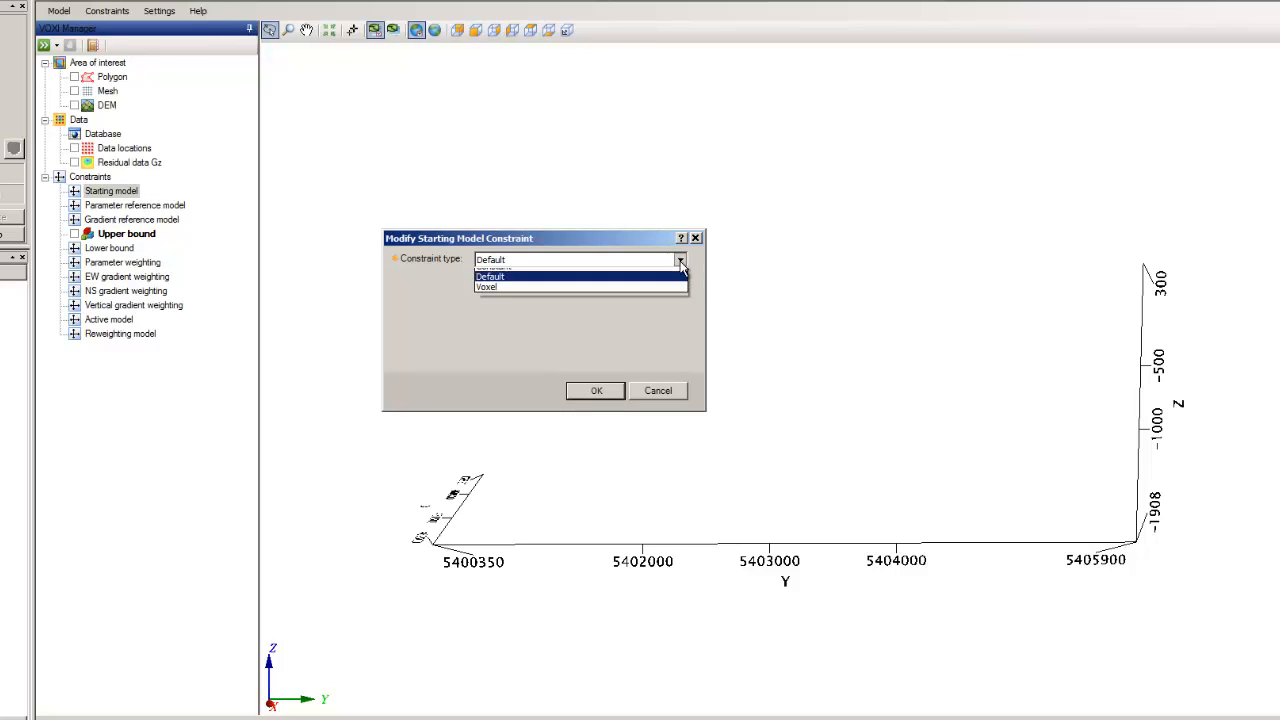
click(488, 288)
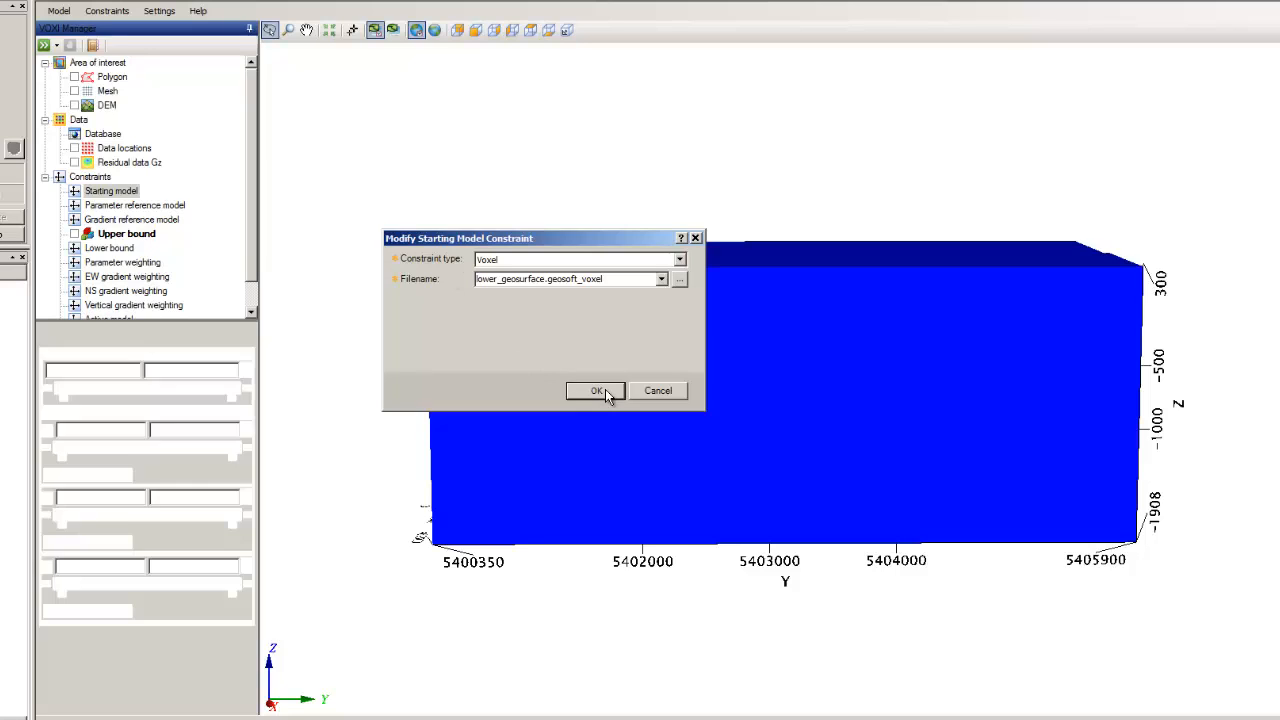
click(596, 390)
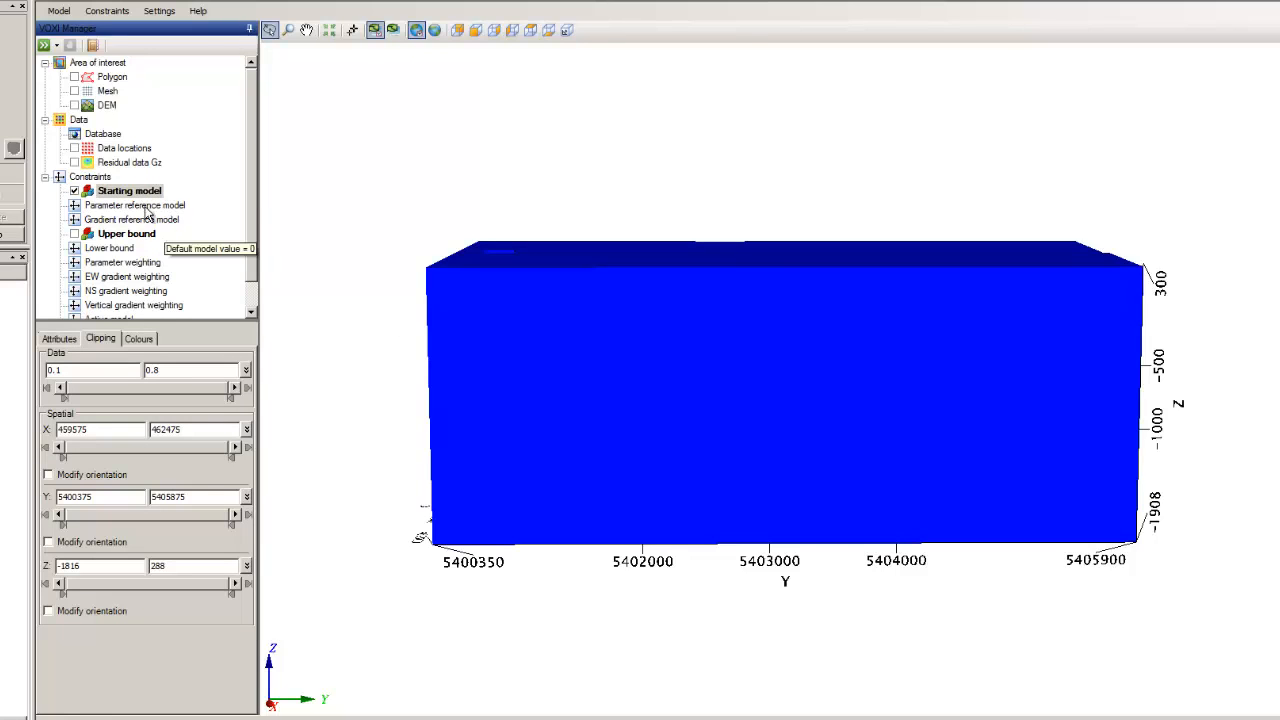